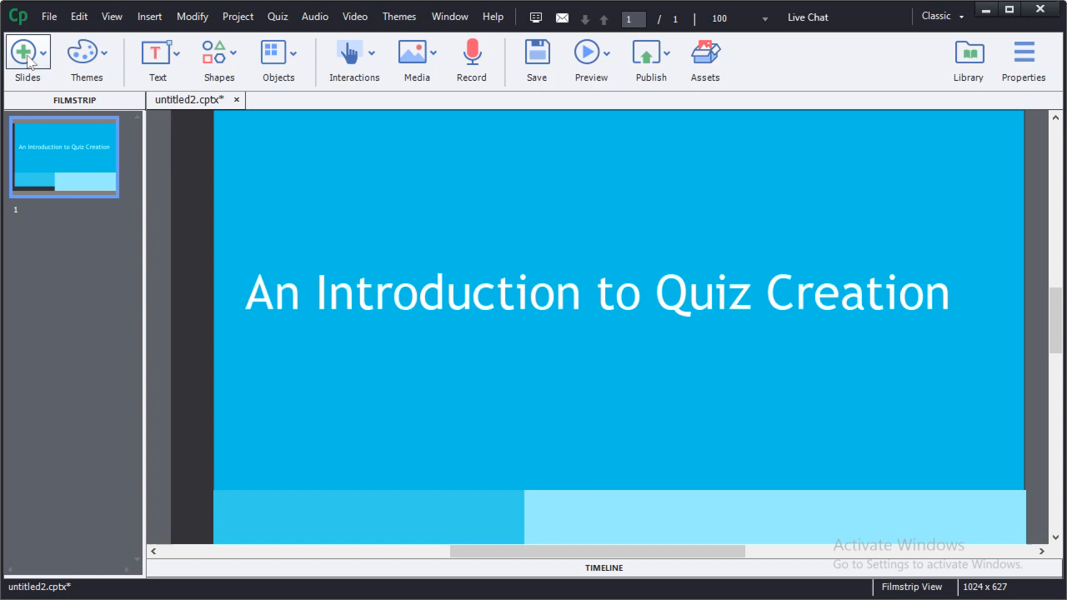
# Insert one graded Multiple Choice, True/False, Fill-In-The-Blank and Short Answer question slide each.
pyautogui.click(32, 51)
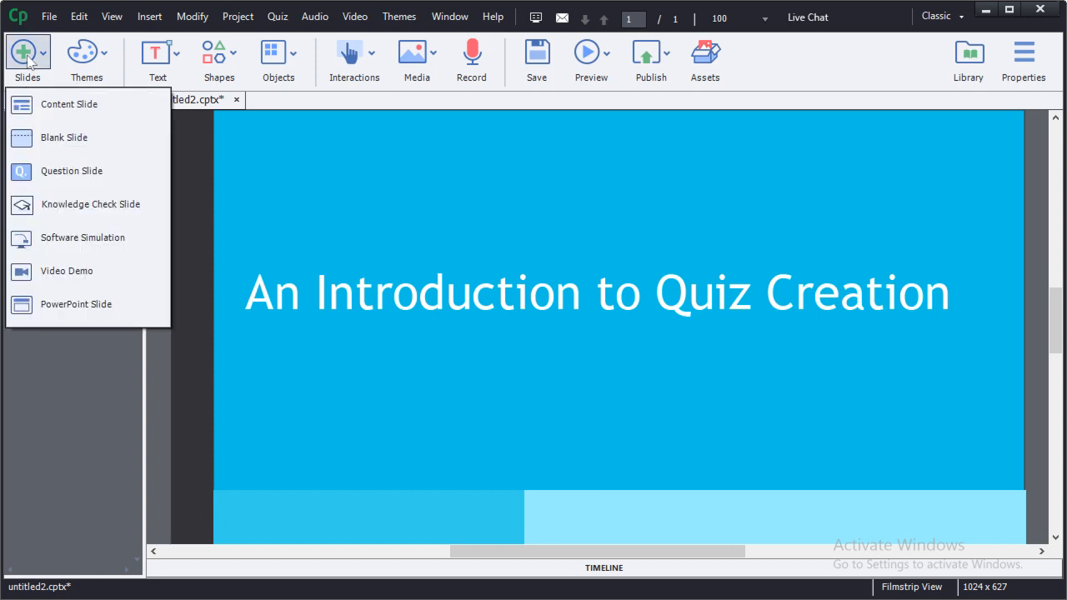
pyautogui.moveTo(58, 171)
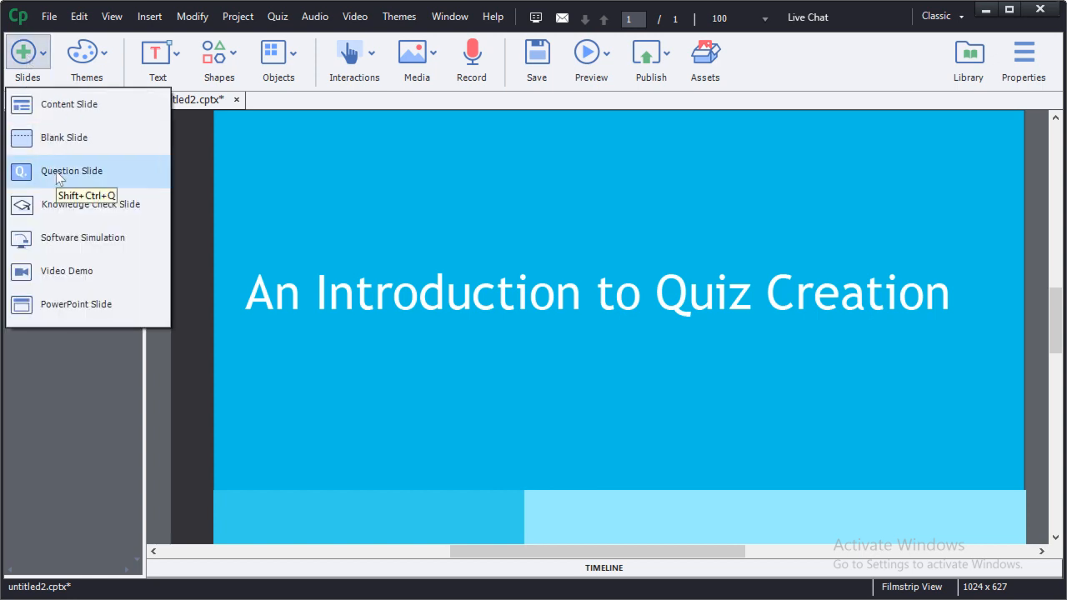
pyautogui.moveTo(54, 204)
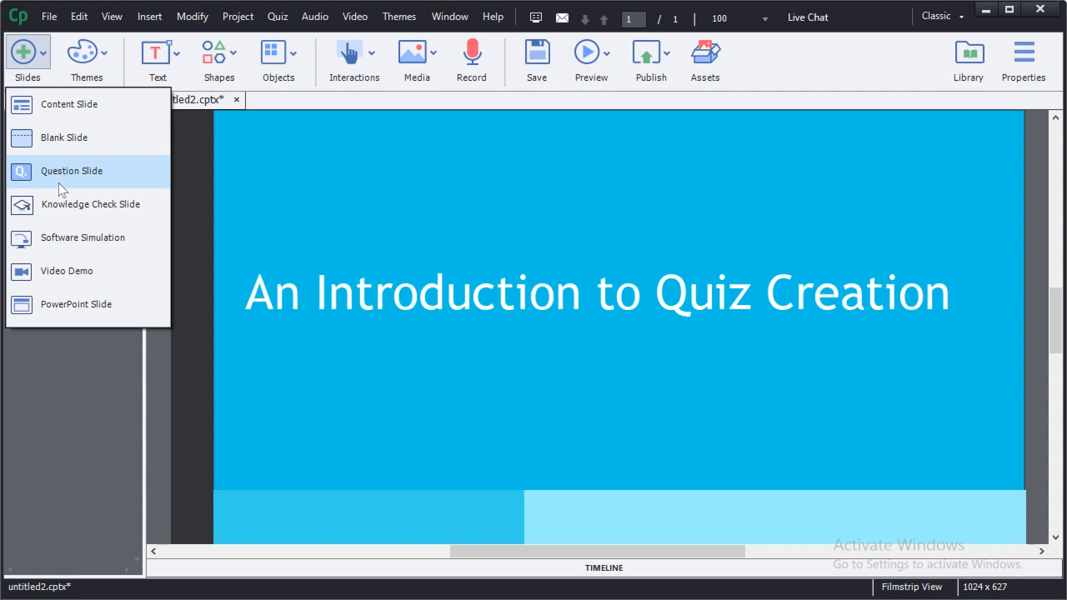
pyautogui.moveTo(78, 208)
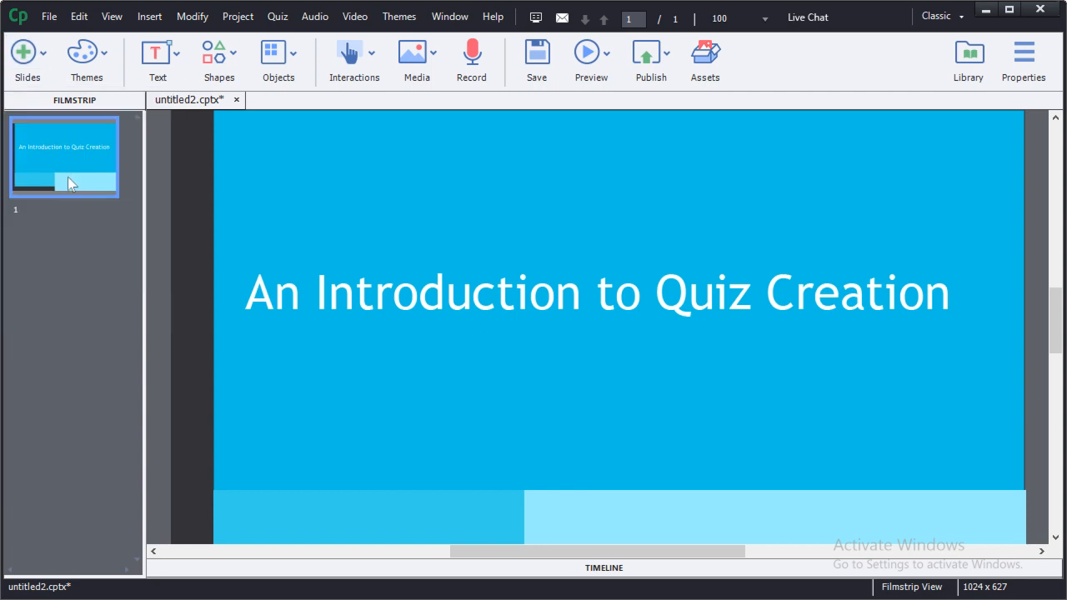
pyautogui.click(276, 15)
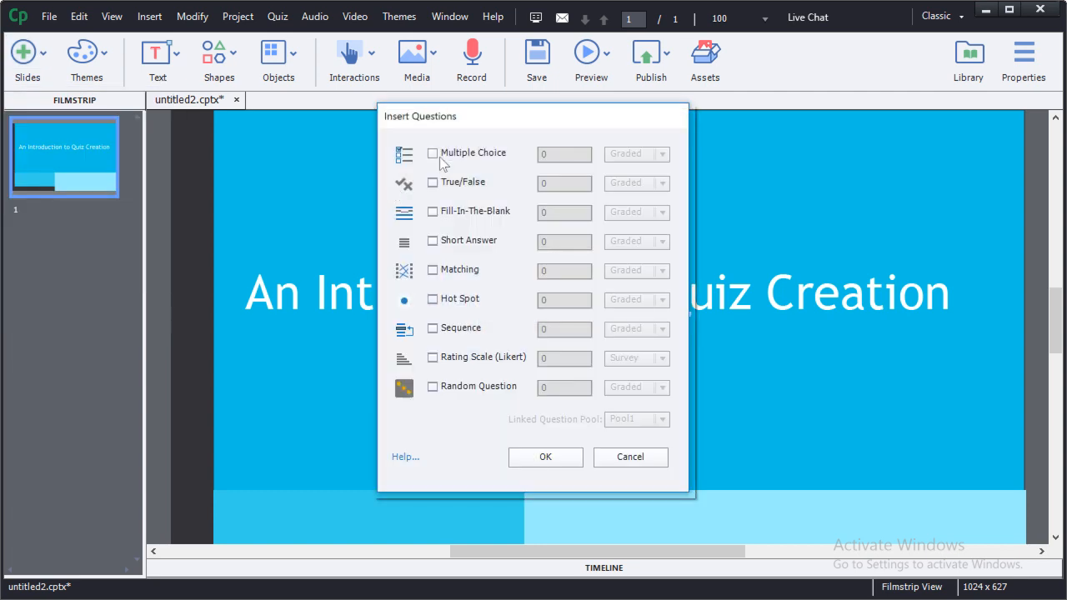
pyautogui.moveTo(435, 157)
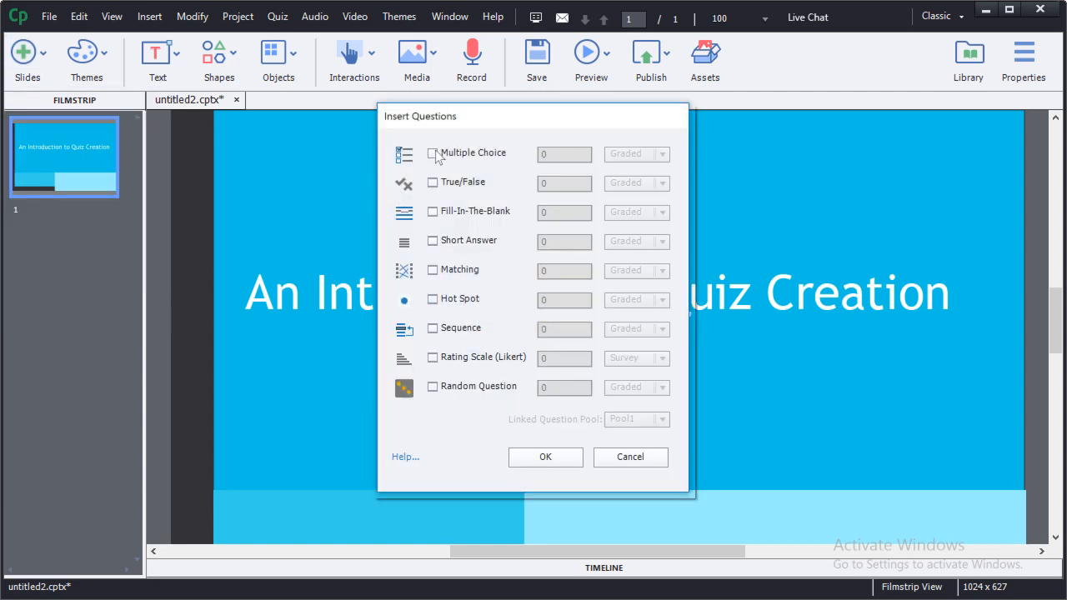
pyautogui.click(430, 183)
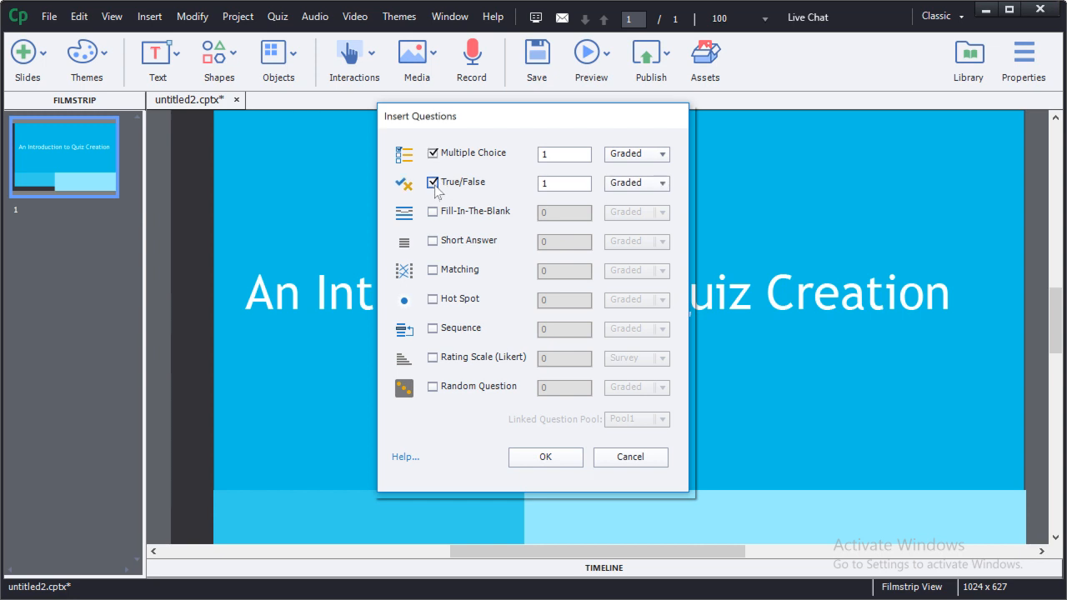
pyautogui.click(431, 211)
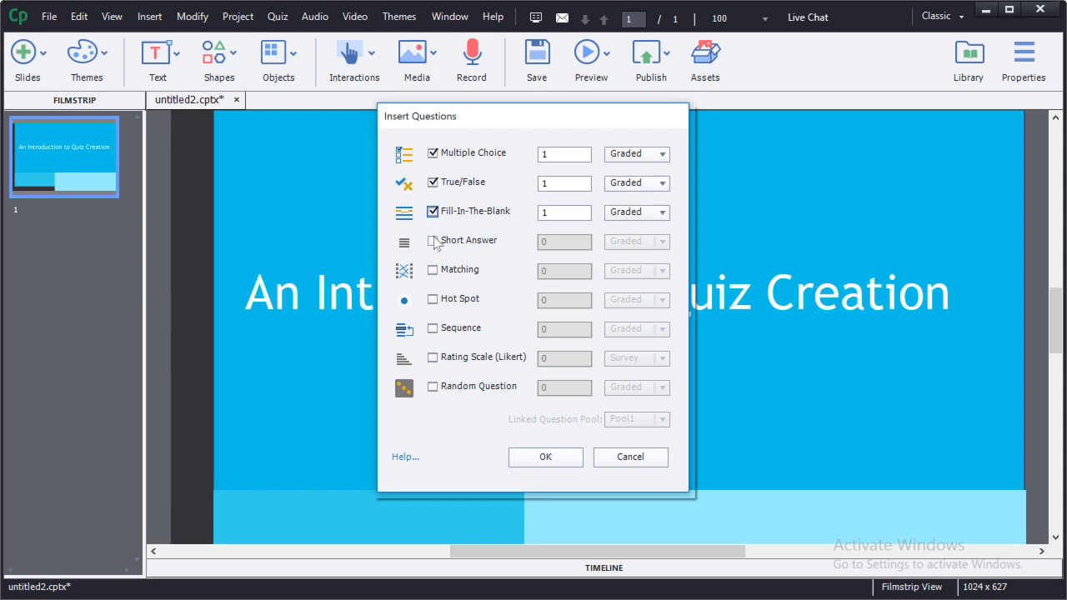
pyautogui.click(432, 241)
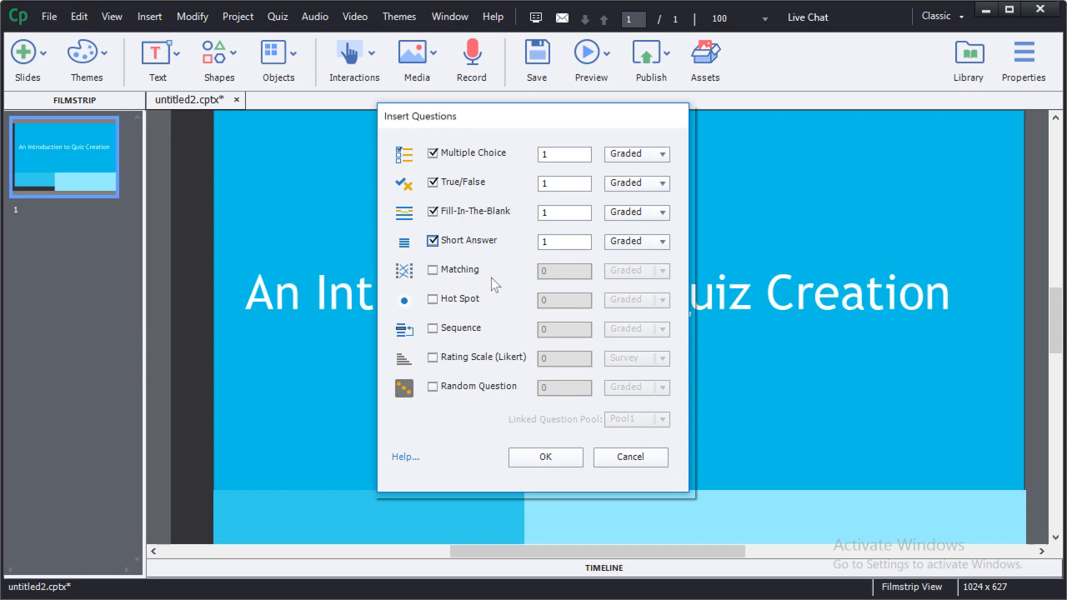
pyautogui.moveTo(573, 353)
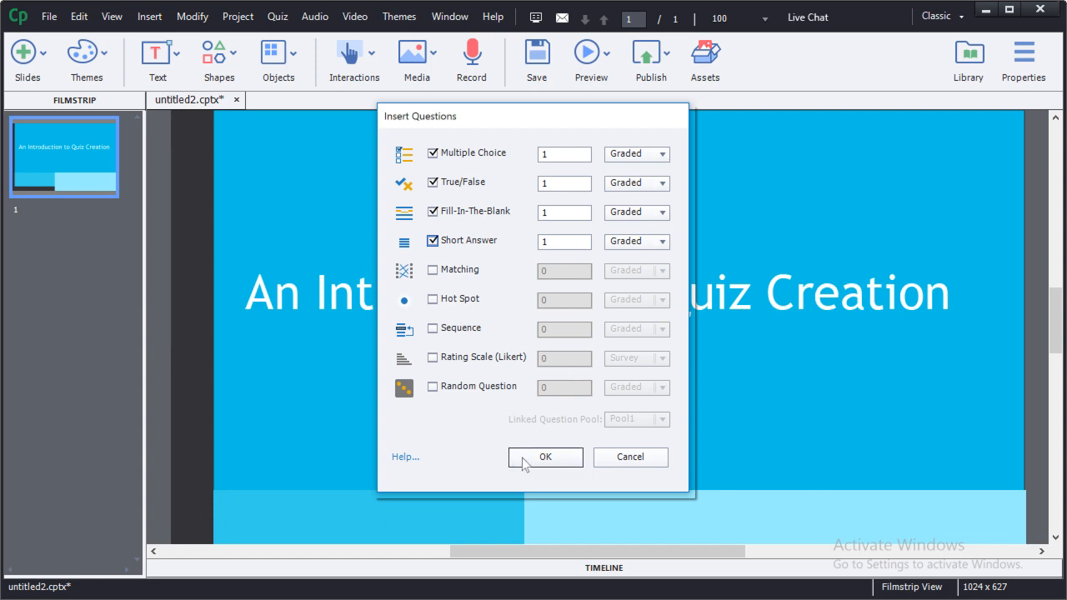
pyautogui.moveTo(499, 274)
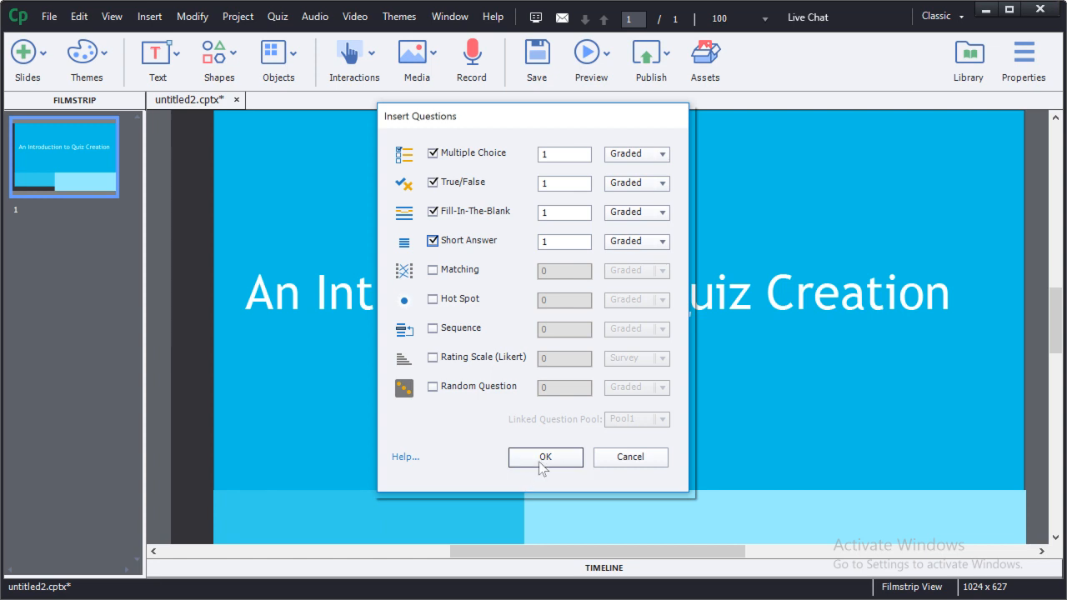
pyautogui.click(545, 457)
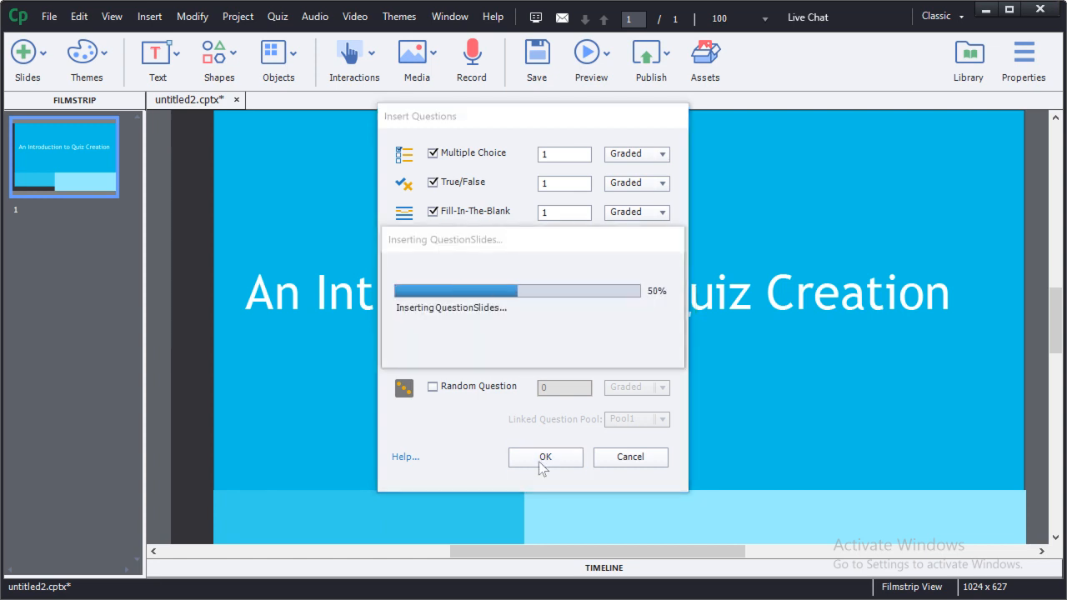
# Order the new slides True/False, Fill-In-The-Blank, Multiple Choice, Short Answer after the title.
pyautogui.click(545, 457)
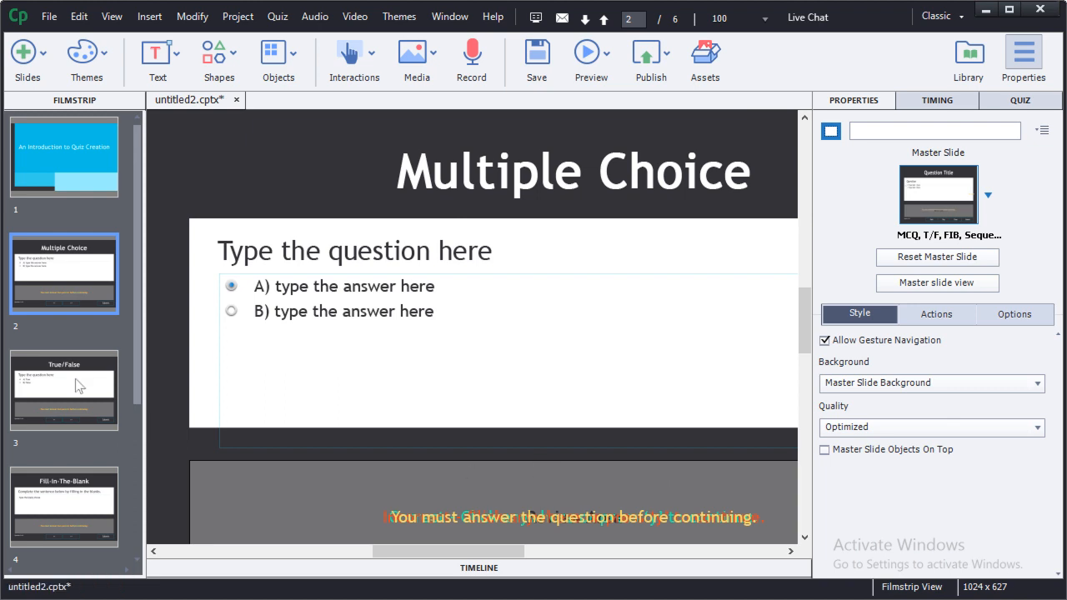
pyautogui.click(64, 389)
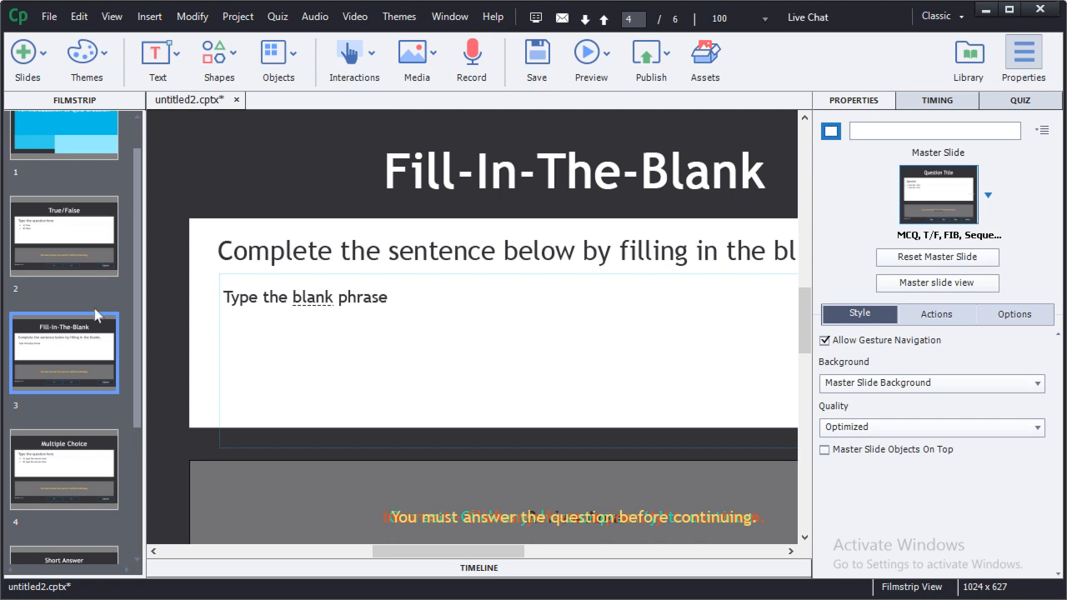
pyautogui.moveTo(108, 302)
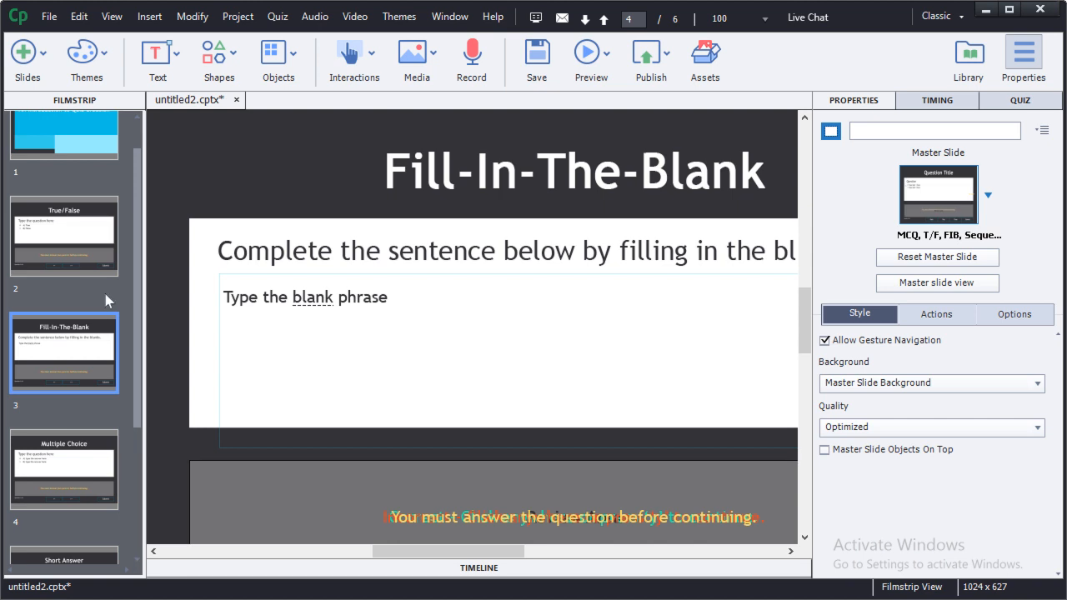
pyautogui.moveTo(341, 268)
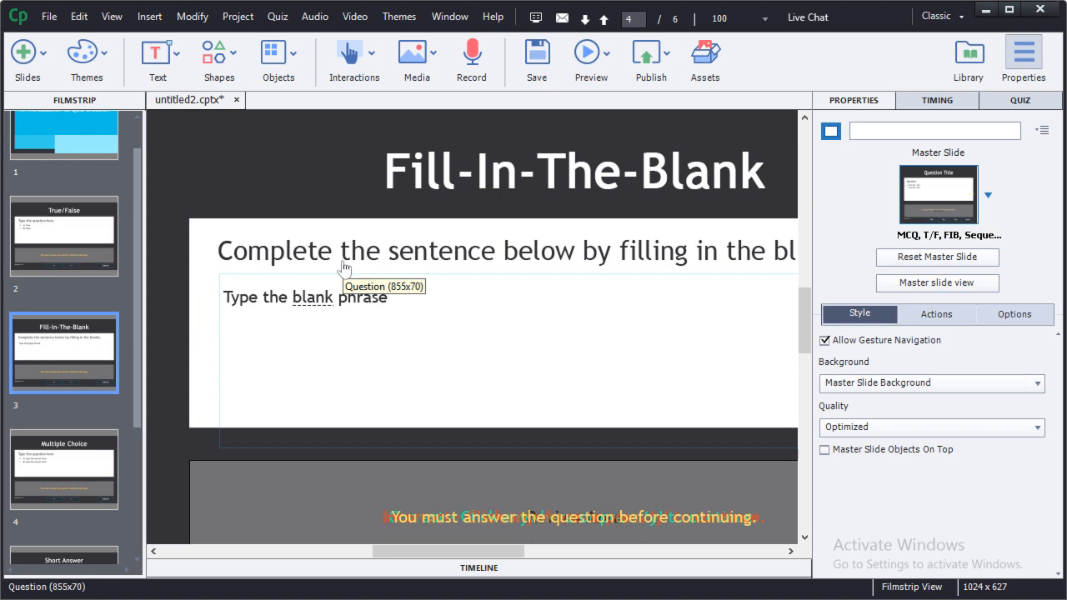
pyautogui.click(416, 52)
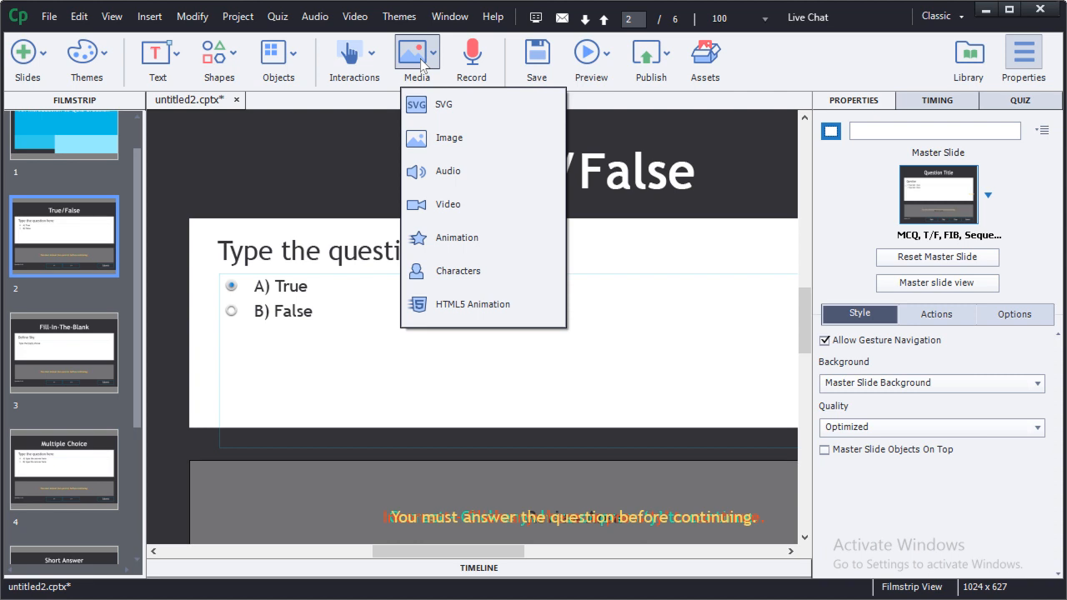
pyautogui.moveTo(275, 256)
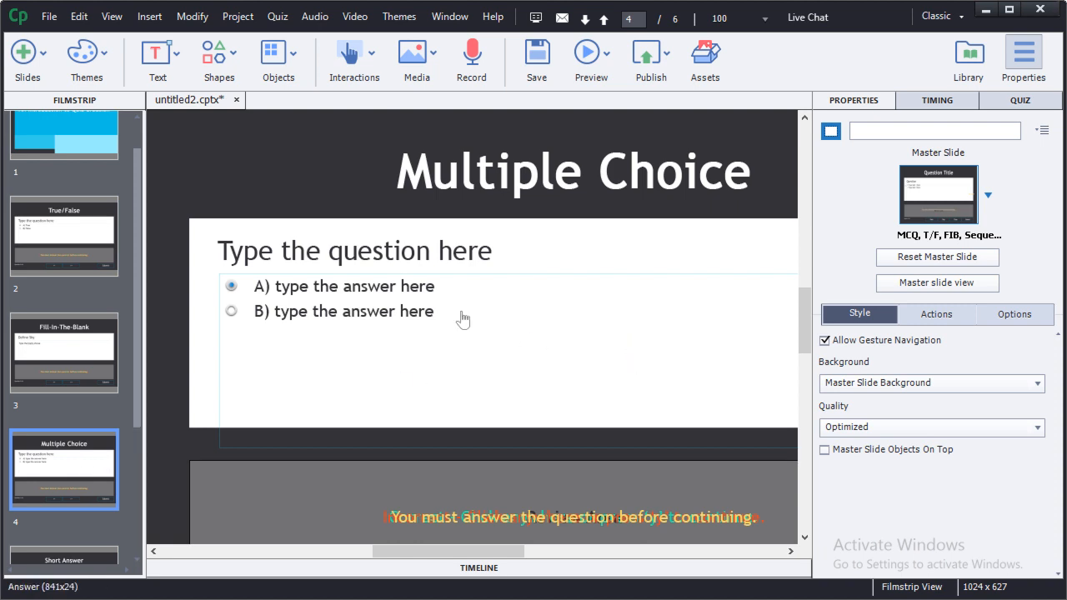
pyautogui.moveTo(461, 319)
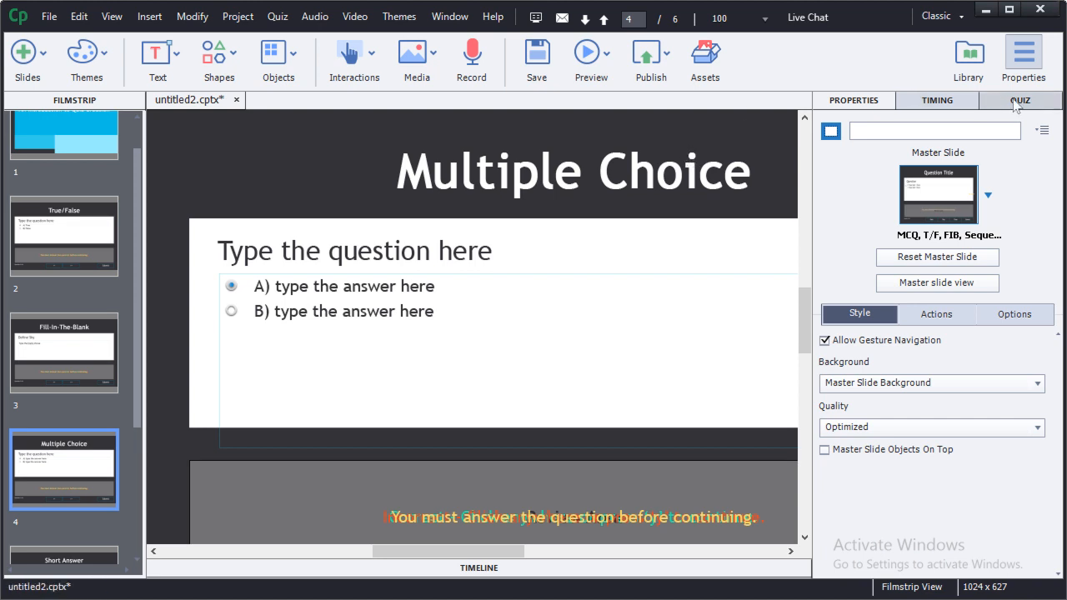
# Set the Multiple Choice question to 5 answer choices in the Quiz properties.
pyautogui.click(1020, 100)
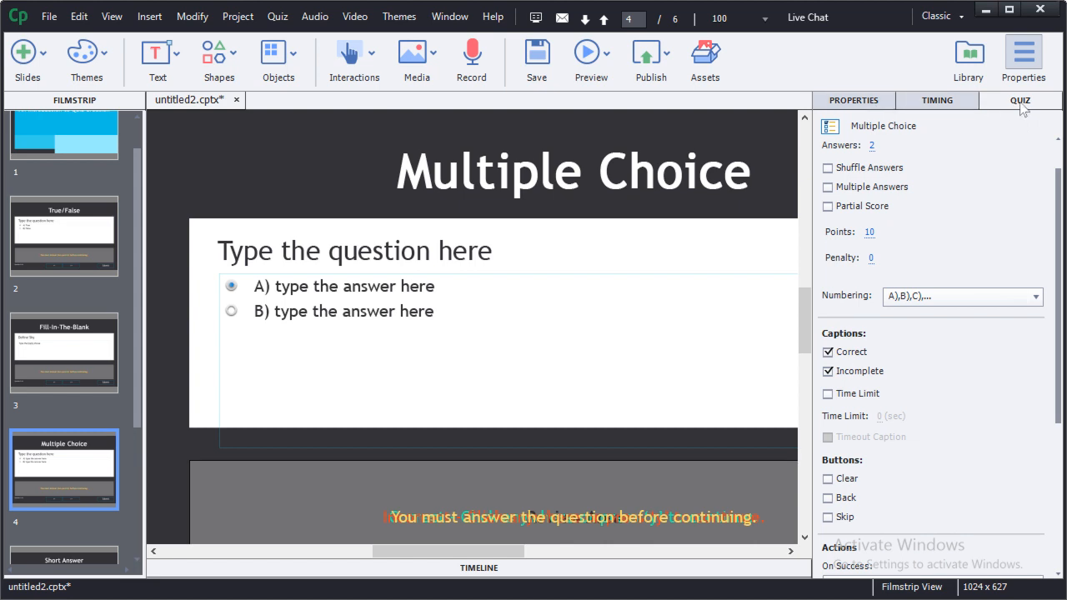
pyautogui.moveTo(954, 206)
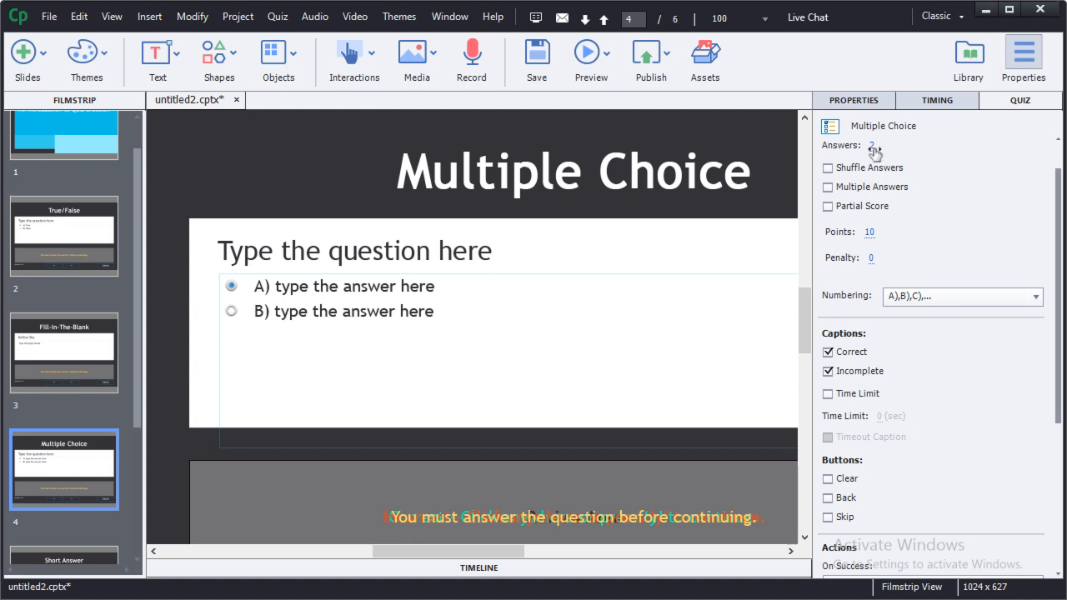
pyautogui.click(884, 145)
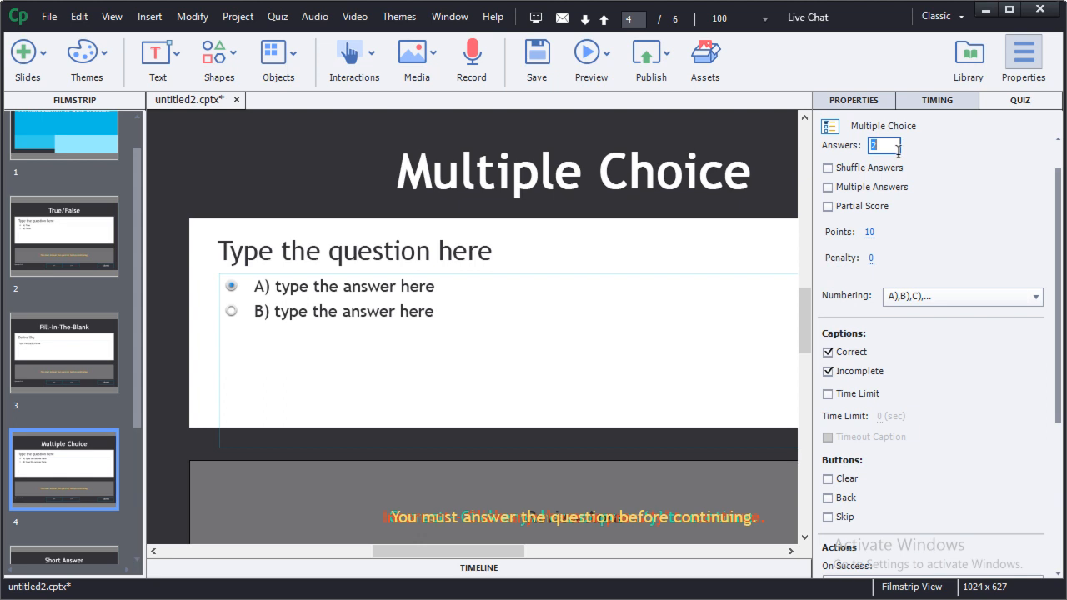
pyautogui.write('5')
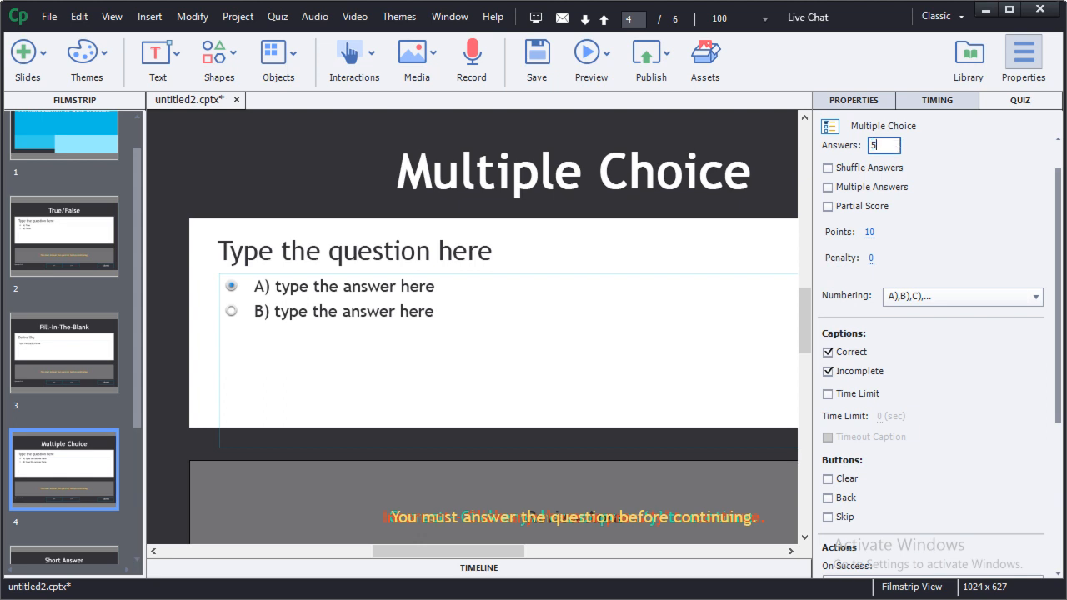
pyautogui.press('Enter')
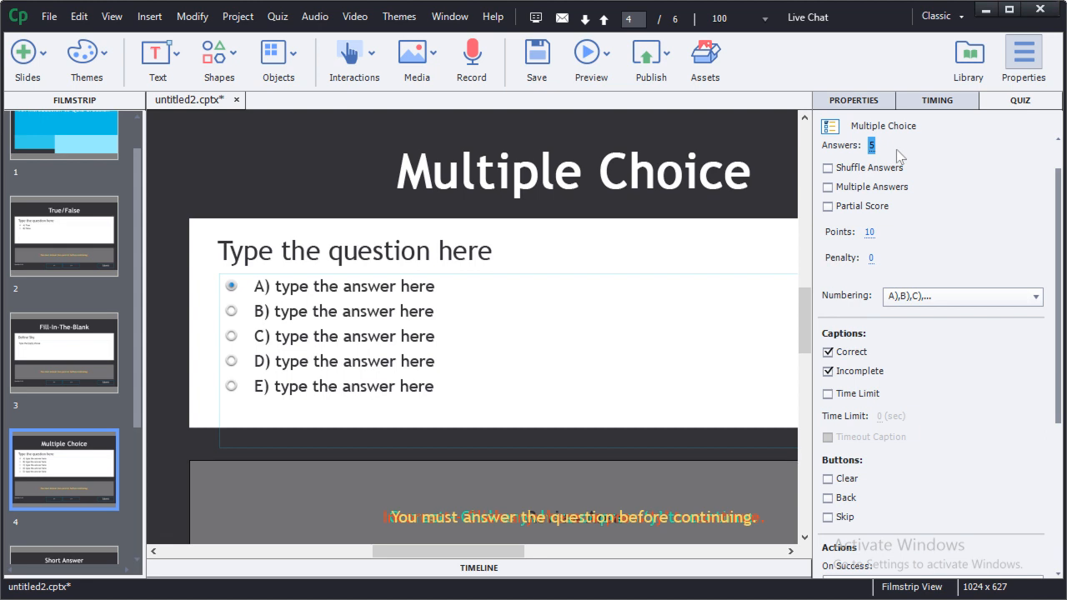
# Shuffle the answers, keep a single correct answer, and use A),B),C) numbering.
pyautogui.click(827, 167)
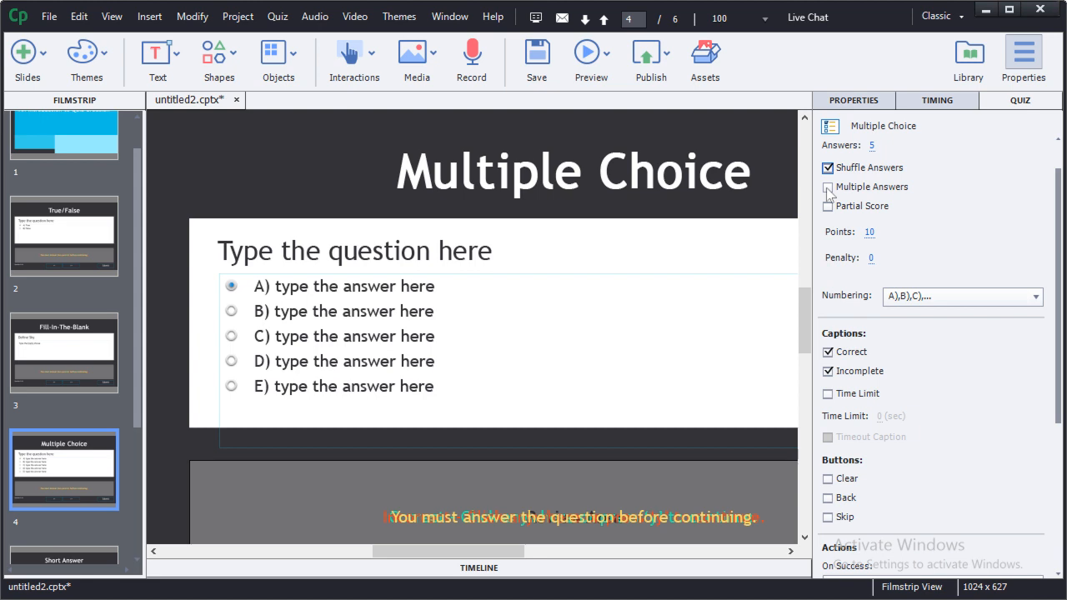
pyautogui.click(826, 186)
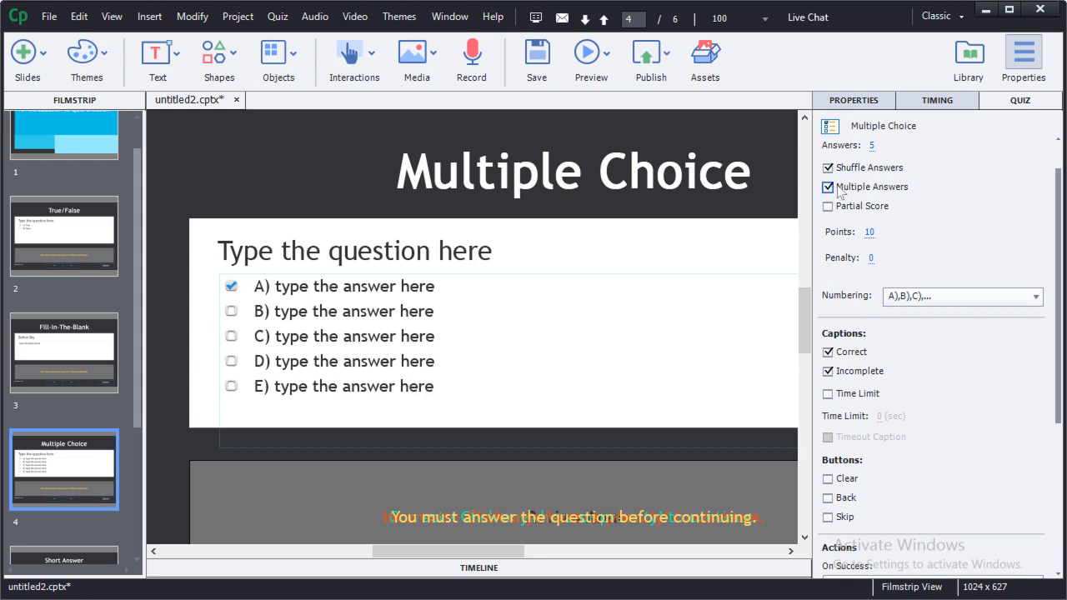
pyautogui.click(826, 187)
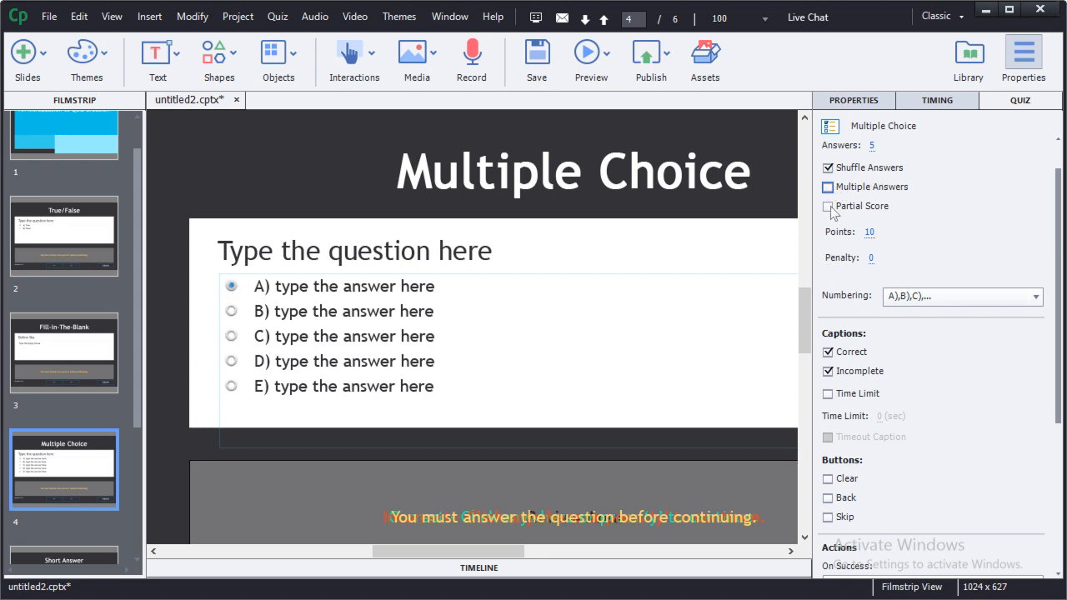
pyautogui.moveTo(866, 211)
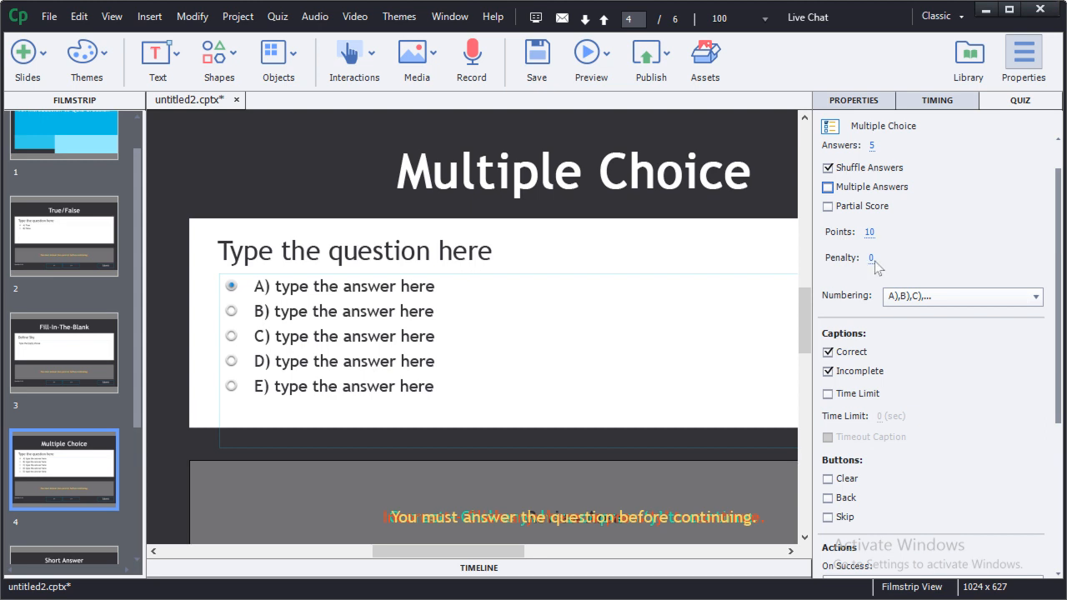
pyautogui.moveTo(911, 256)
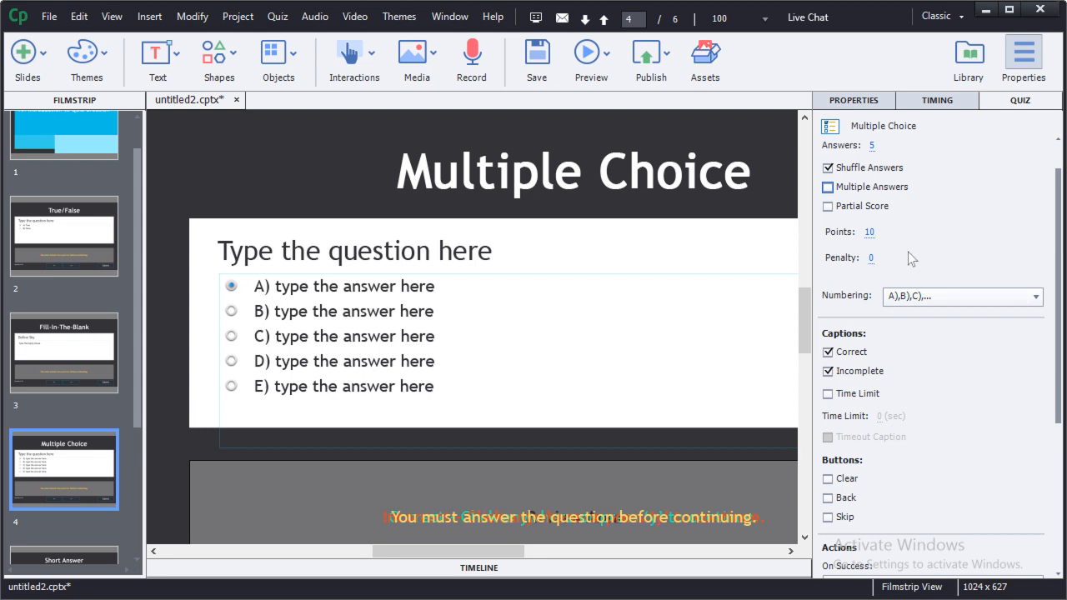
pyautogui.click(1035, 296)
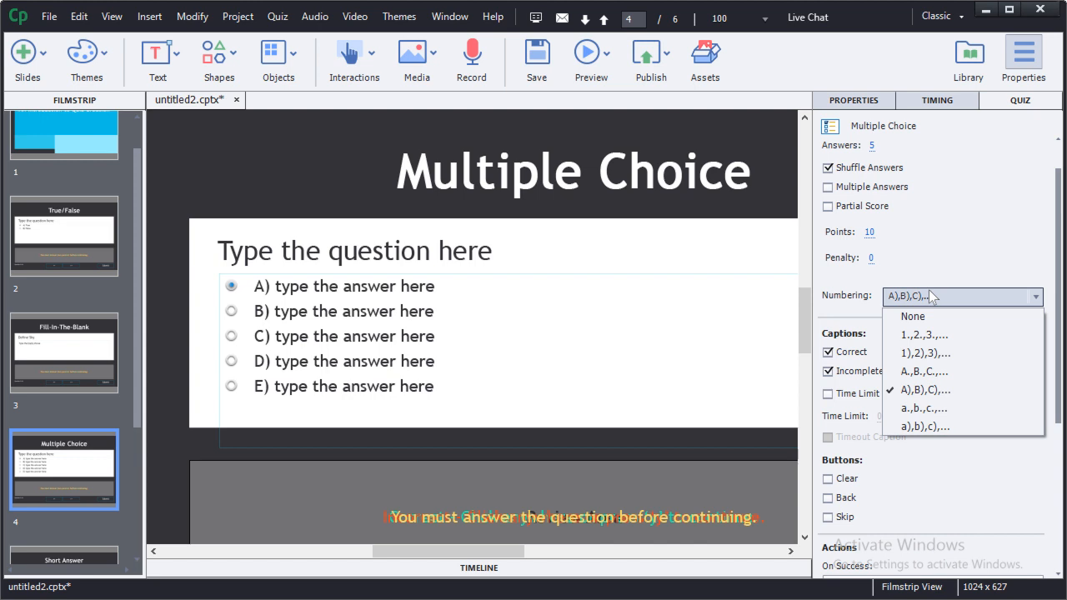
pyautogui.click(929, 391)
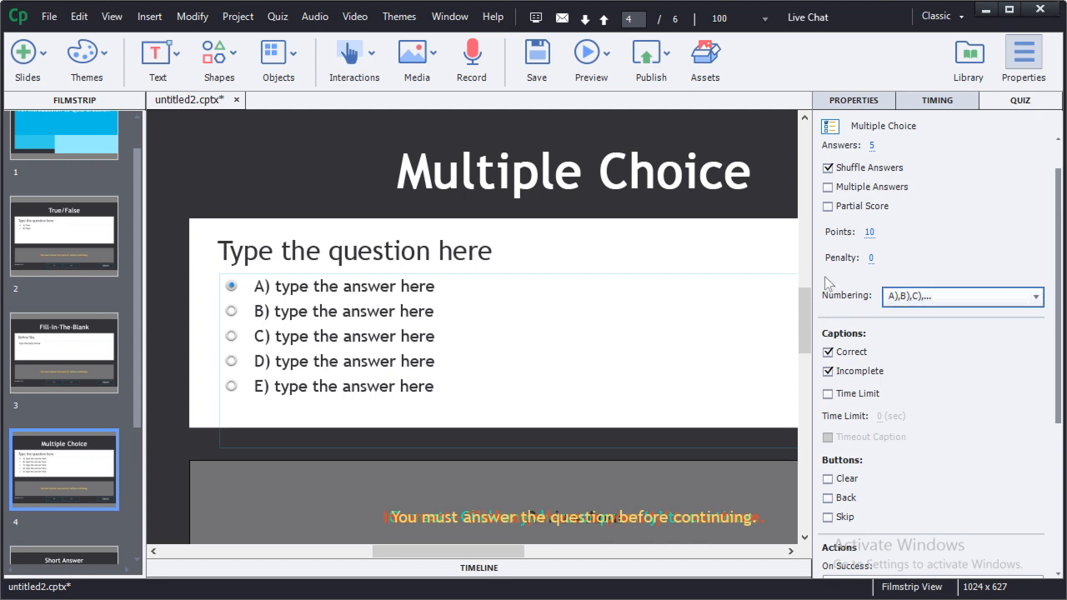
pyautogui.scroll(-3)
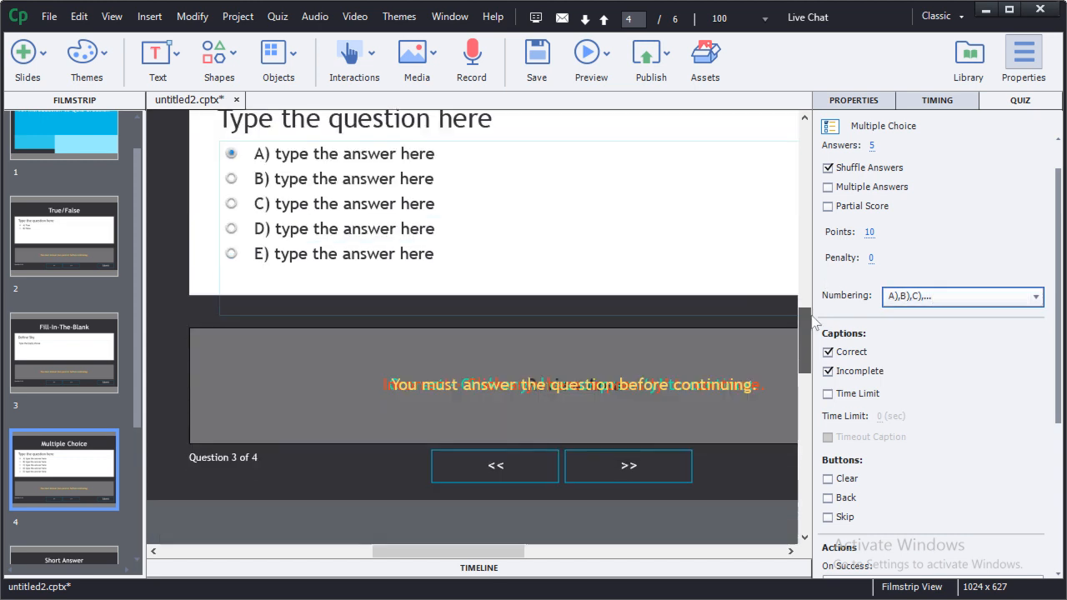
pyautogui.moveTo(447, 551); pyautogui.dragTo(542, 551)
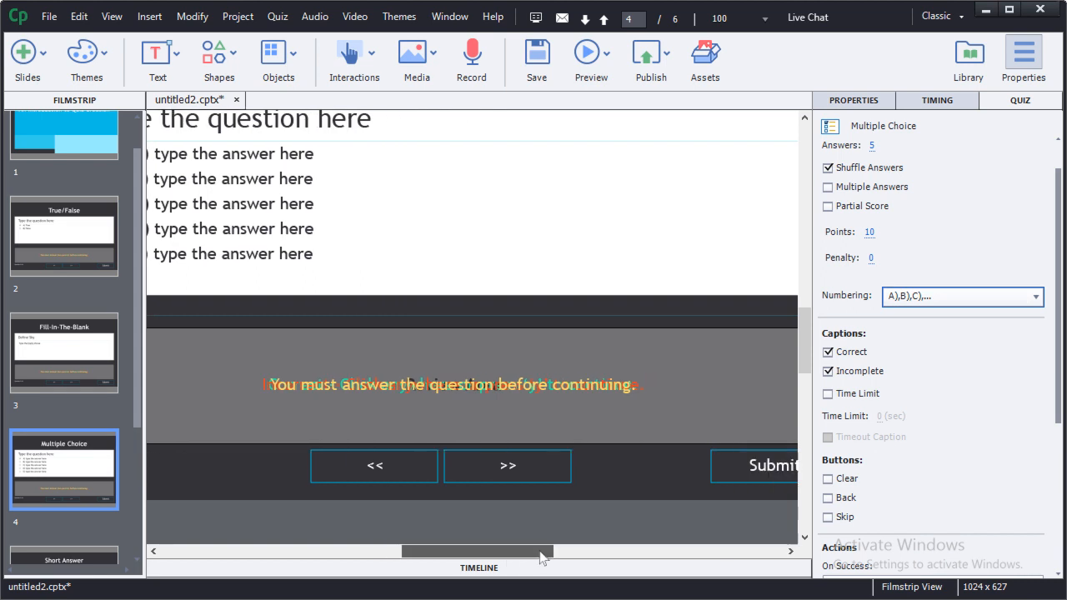
pyautogui.moveTo(542, 551); pyautogui.dragTo(491, 551)
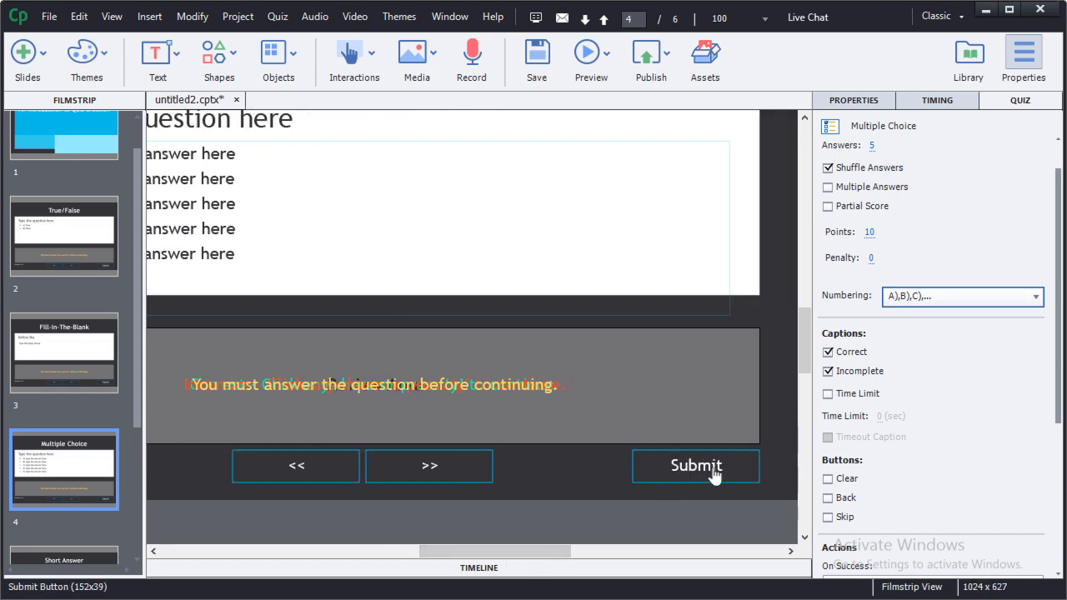
pyautogui.moveTo(793, 483)
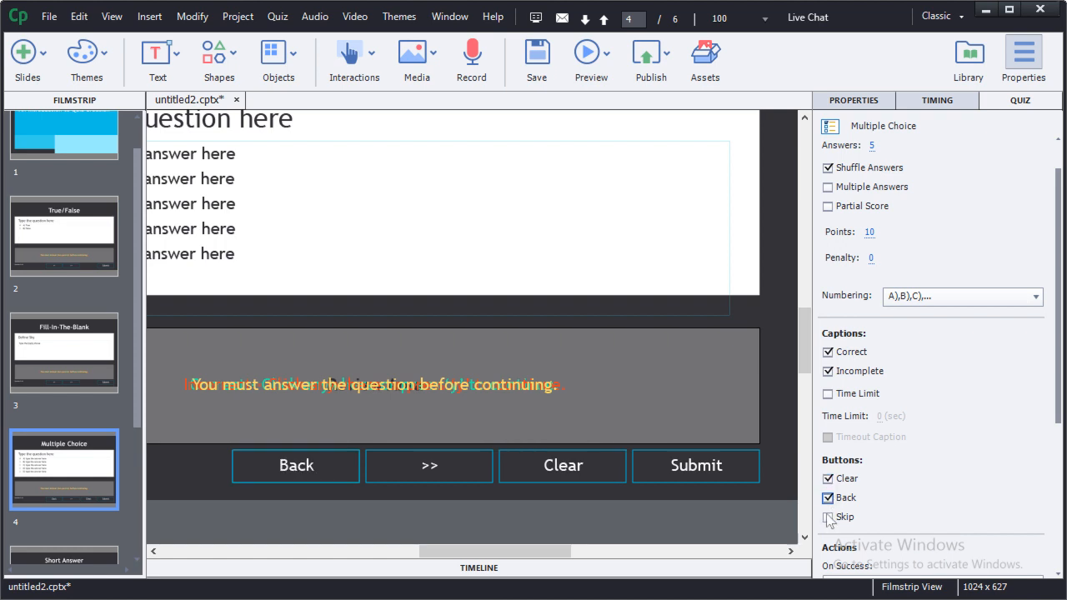
pyautogui.click(827, 517)
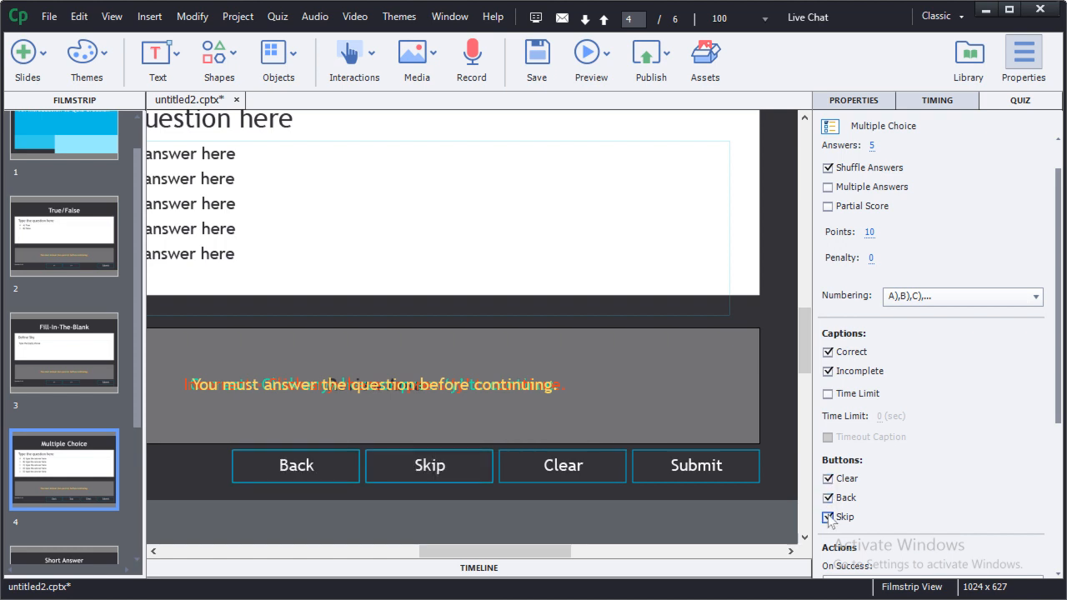
pyautogui.click(825, 517)
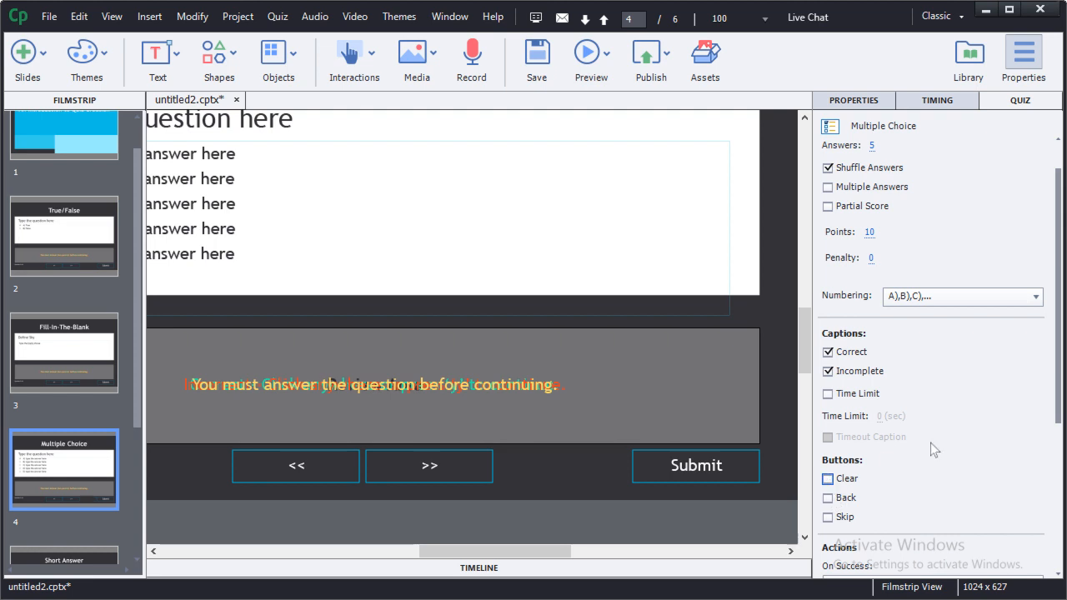
pyautogui.moveTo(429, 479)
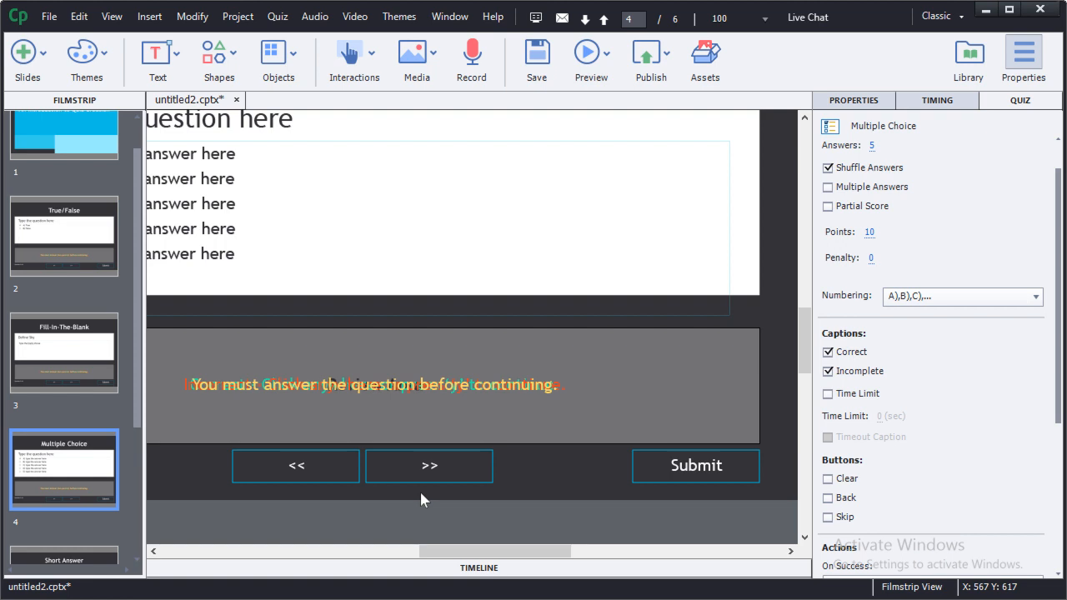
pyautogui.click(277, 15)
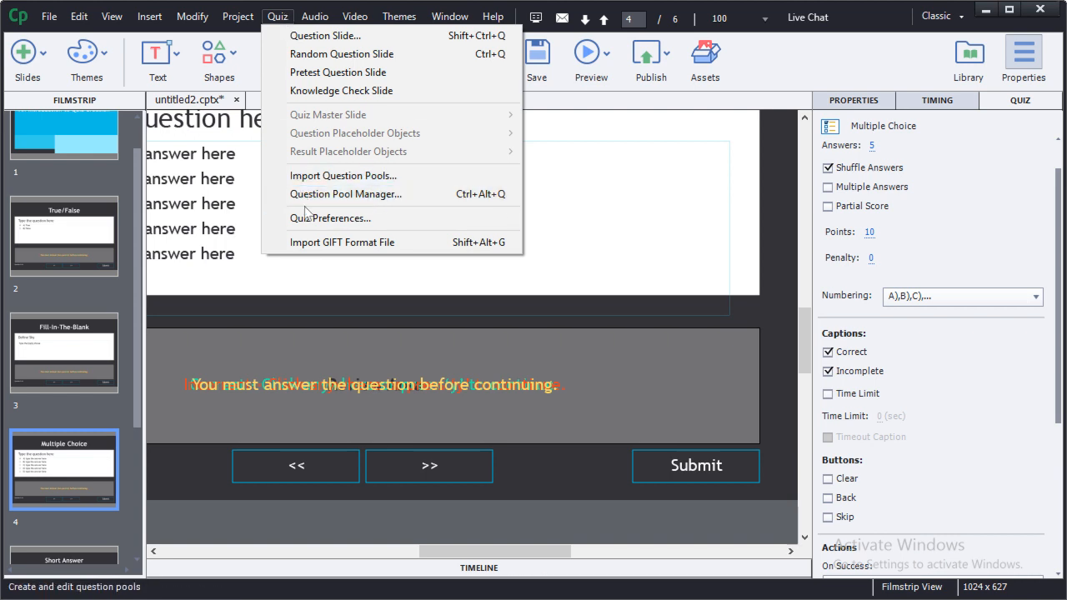
# Open Quiz Preferences at Settings, leaving Review Mode Navigation Buttons enabled.
pyautogui.click(309, 218)
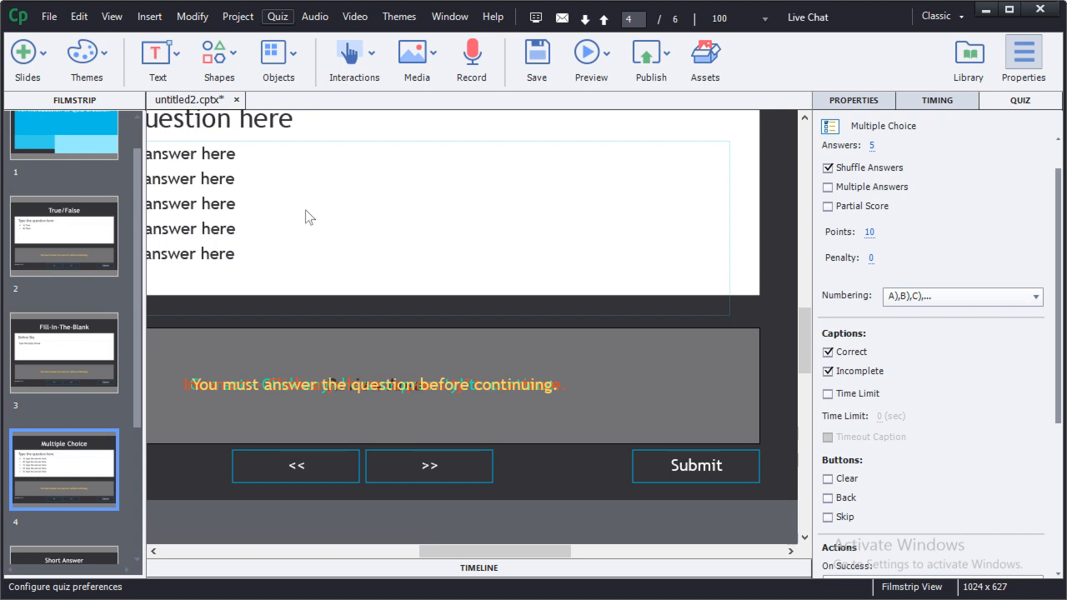
pyautogui.click(278, 16)
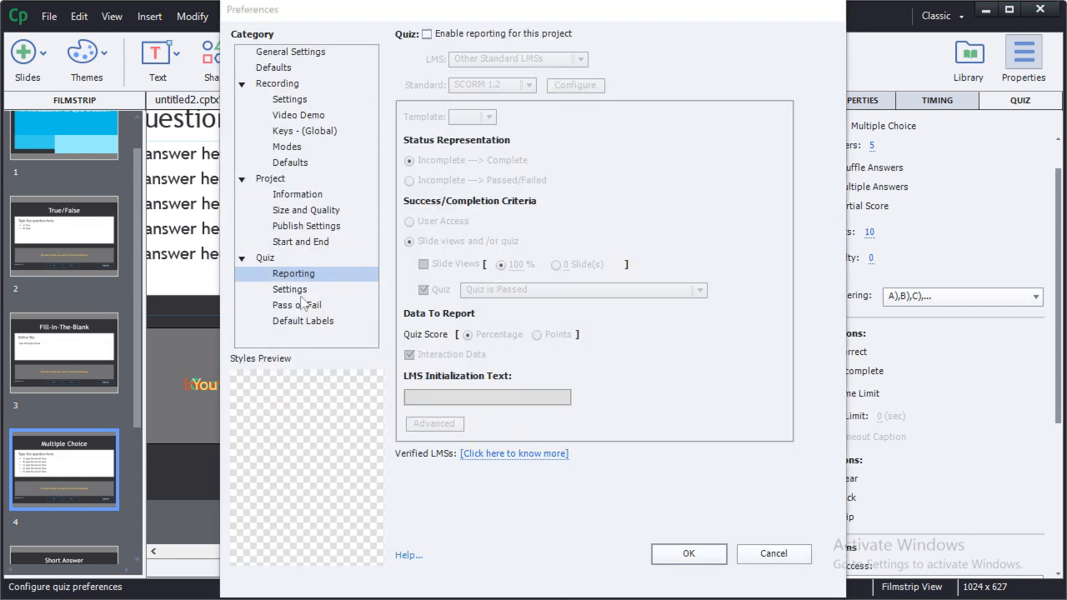
pyautogui.click(290, 289)
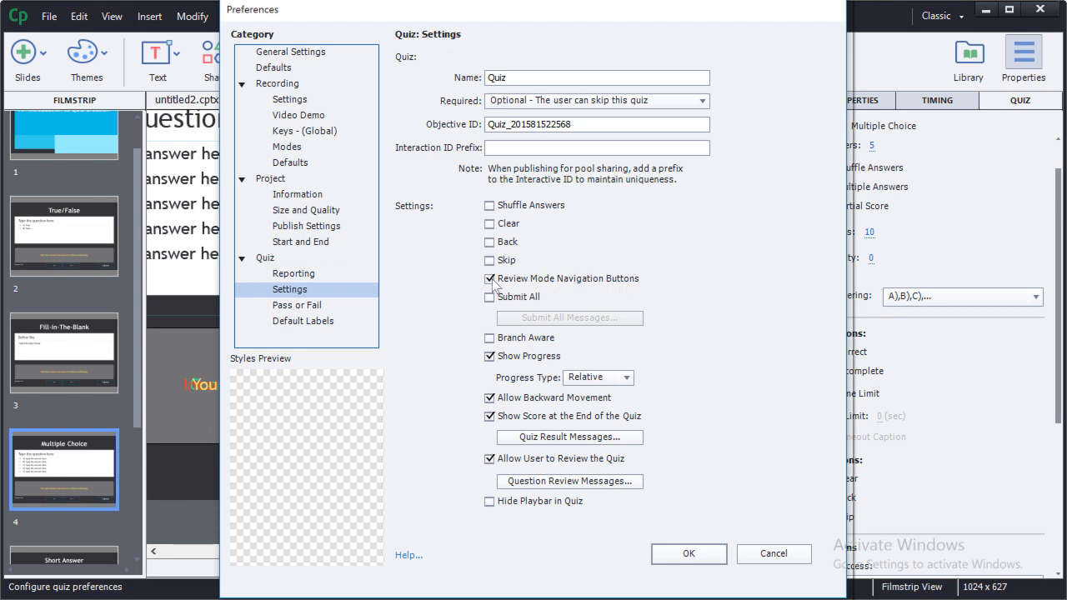
pyautogui.click(488, 278)
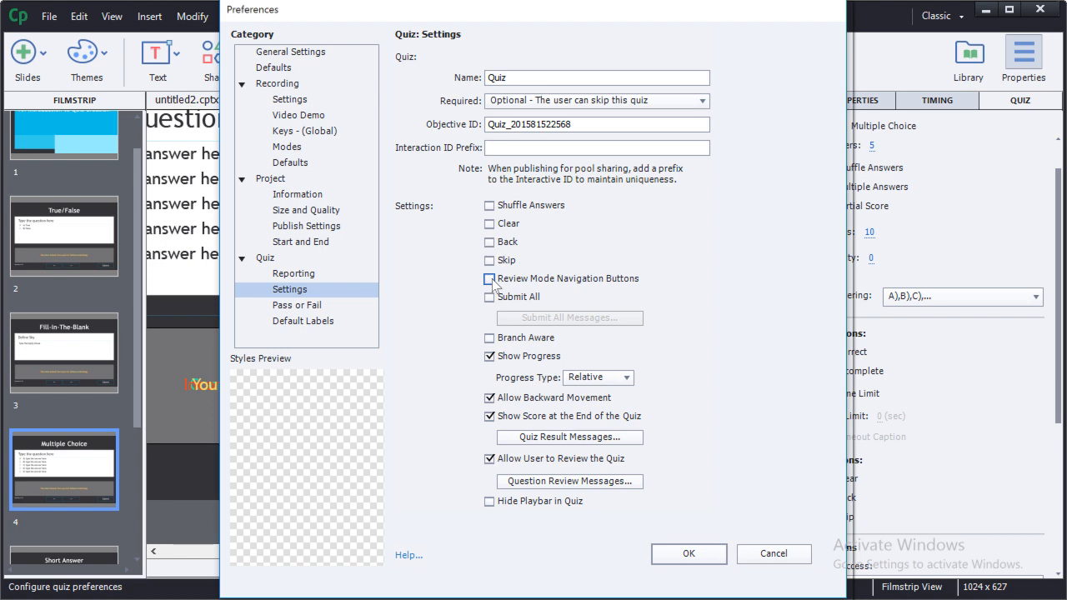
pyautogui.click(489, 278)
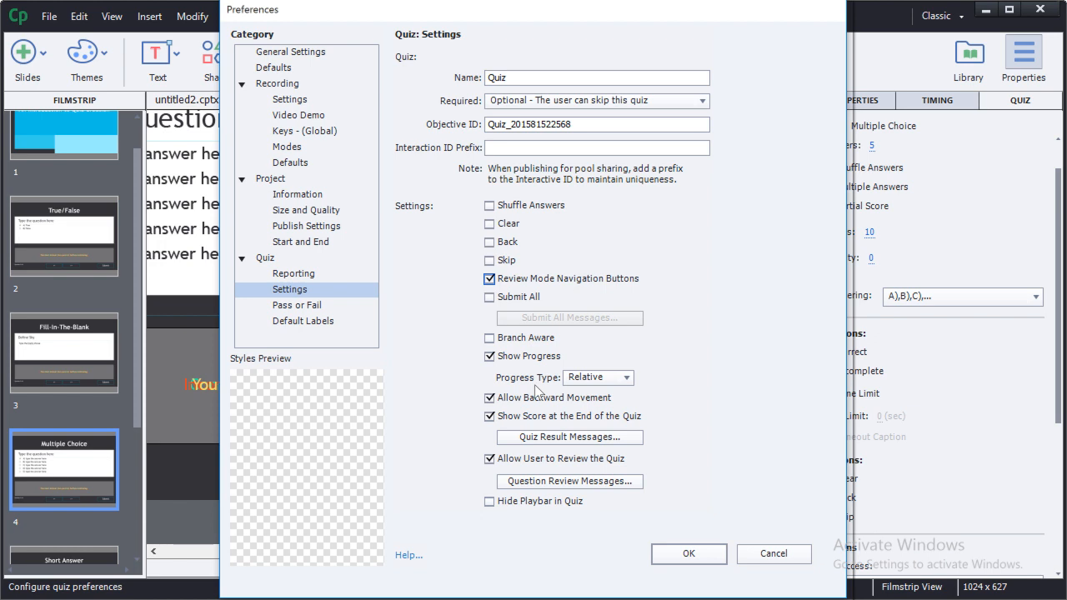
pyautogui.moveTo(514, 471)
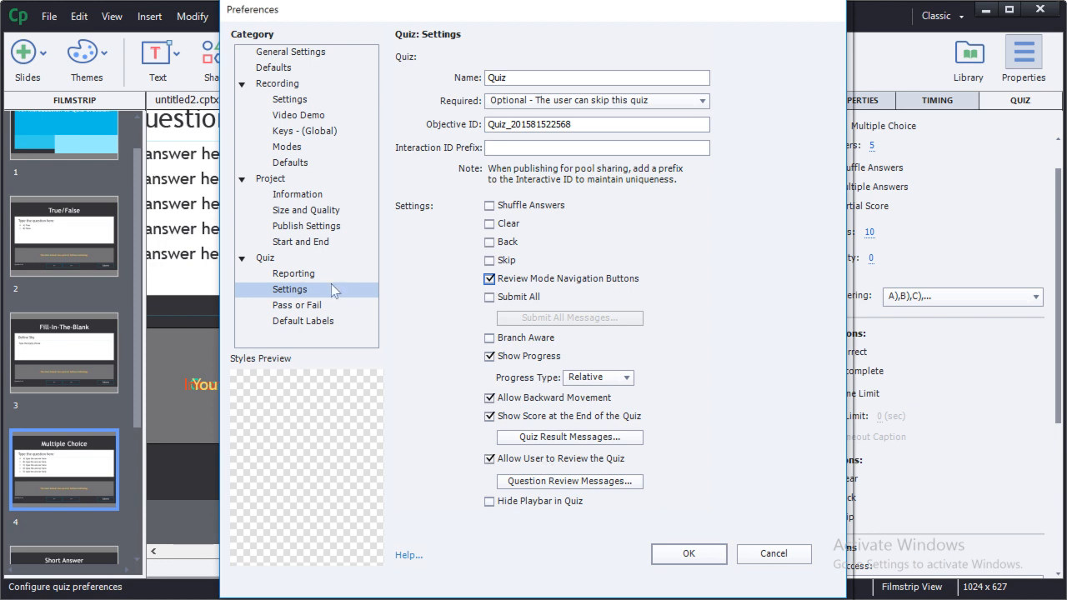
# Enable SCORM 1.2 reporting for the project and view the Pass or Fail options.
pyautogui.click(294, 273)
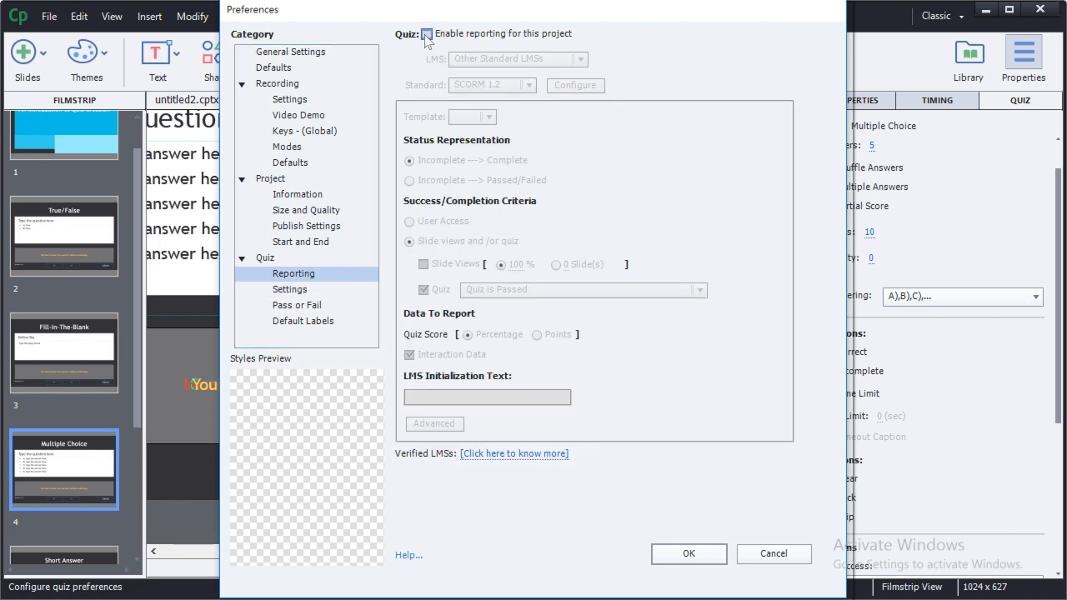
pyautogui.click(420, 33)
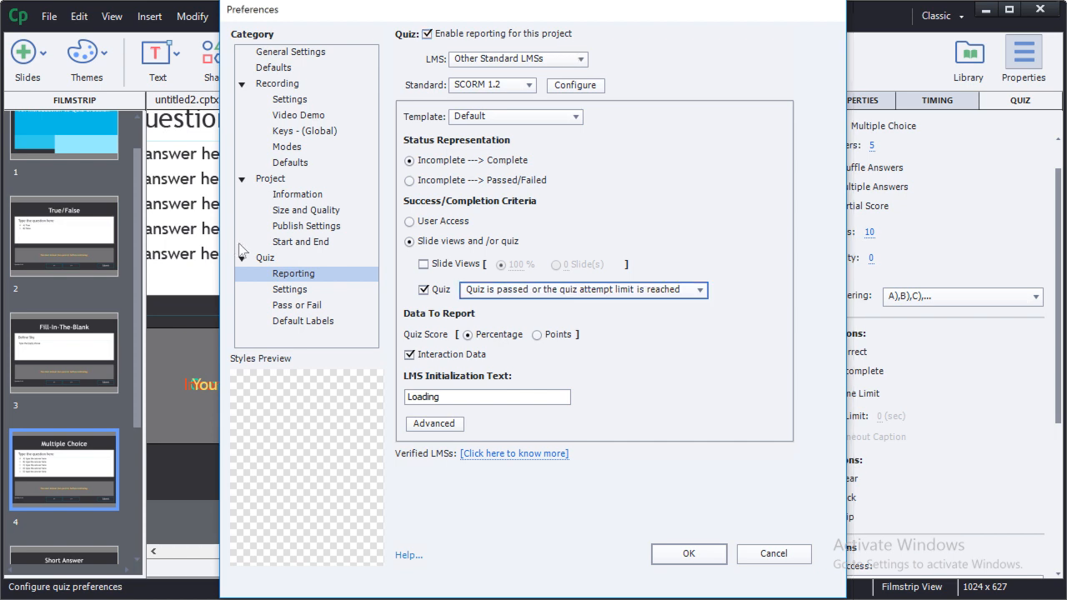
pyautogui.click(296, 305)
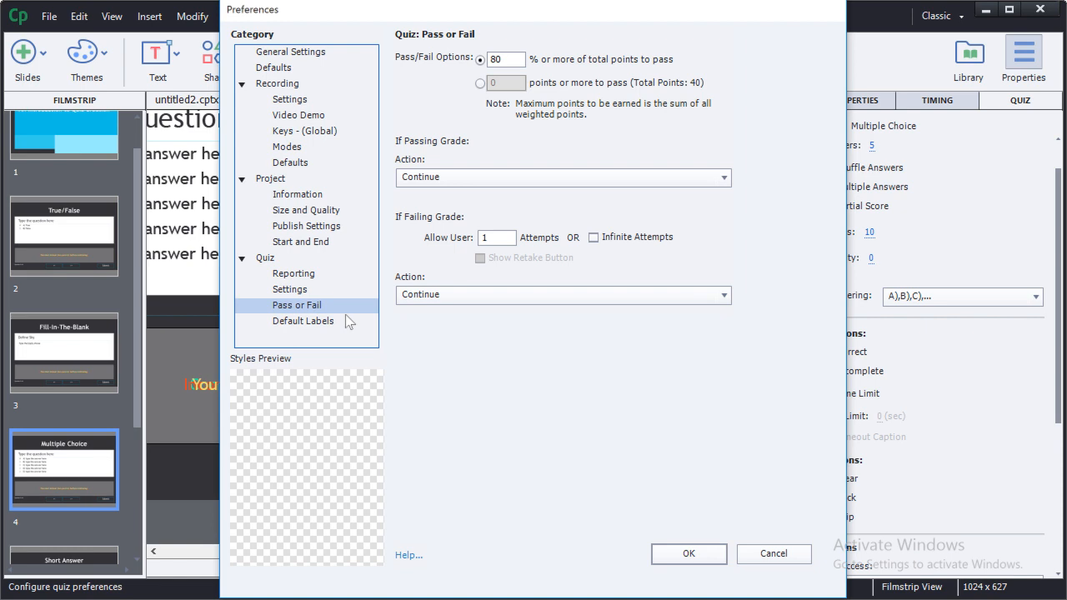
# Accept the 80% passing score with one attempt and close Preferences.
pyautogui.click(510, 59)
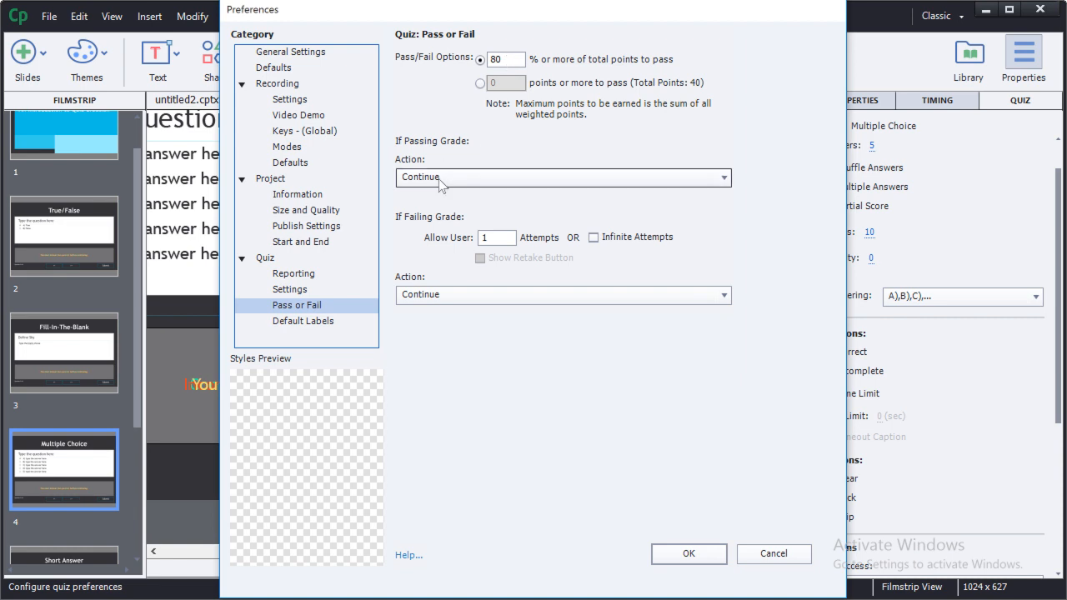
pyautogui.moveTo(458, 182)
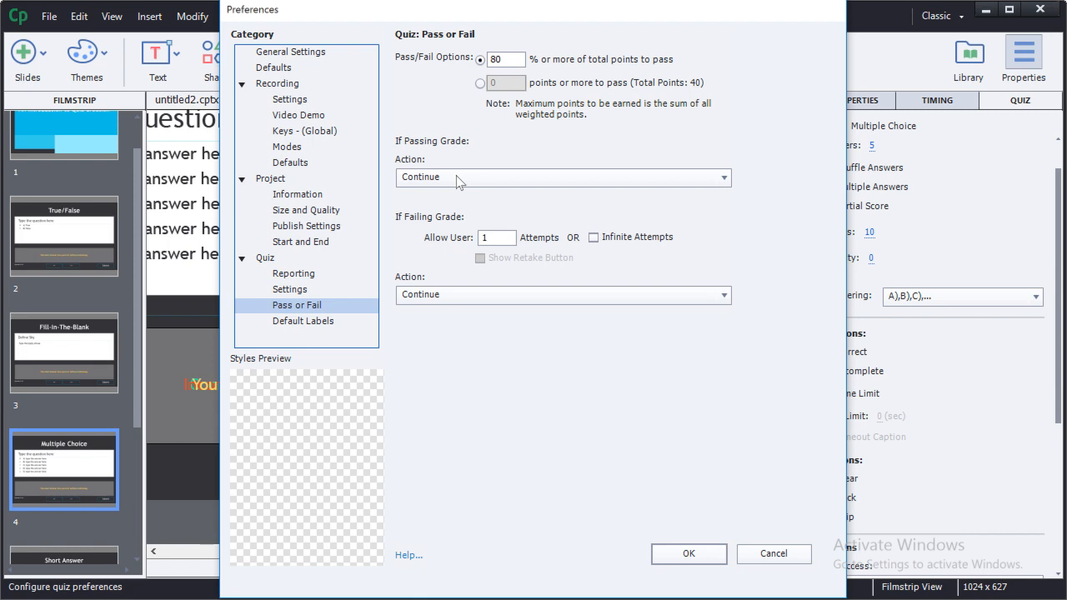
pyautogui.moveTo(471, 182)
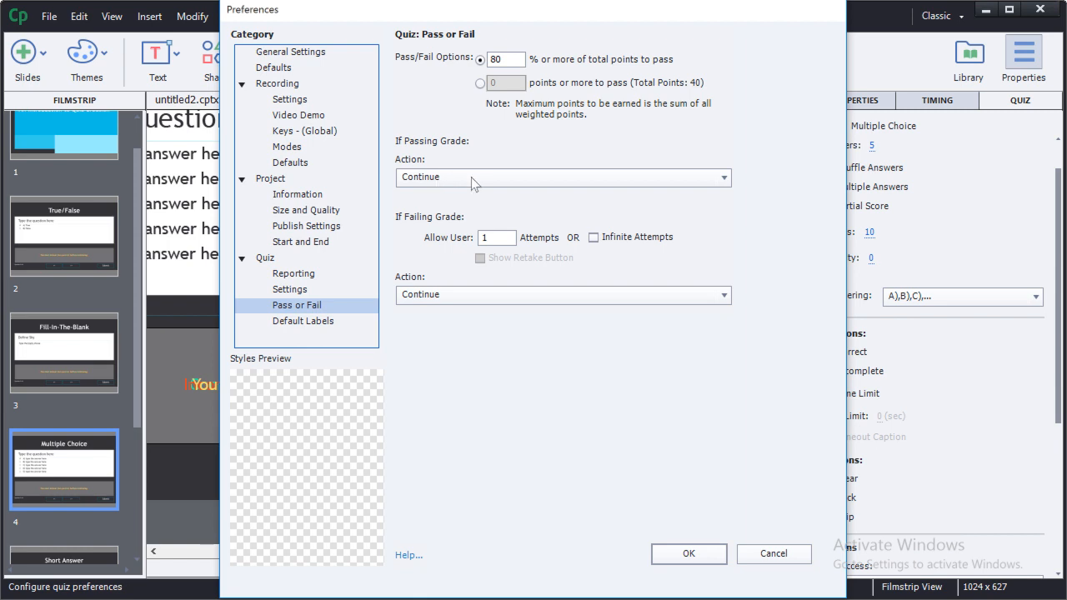
pyautogui.moveTo(517, 289)
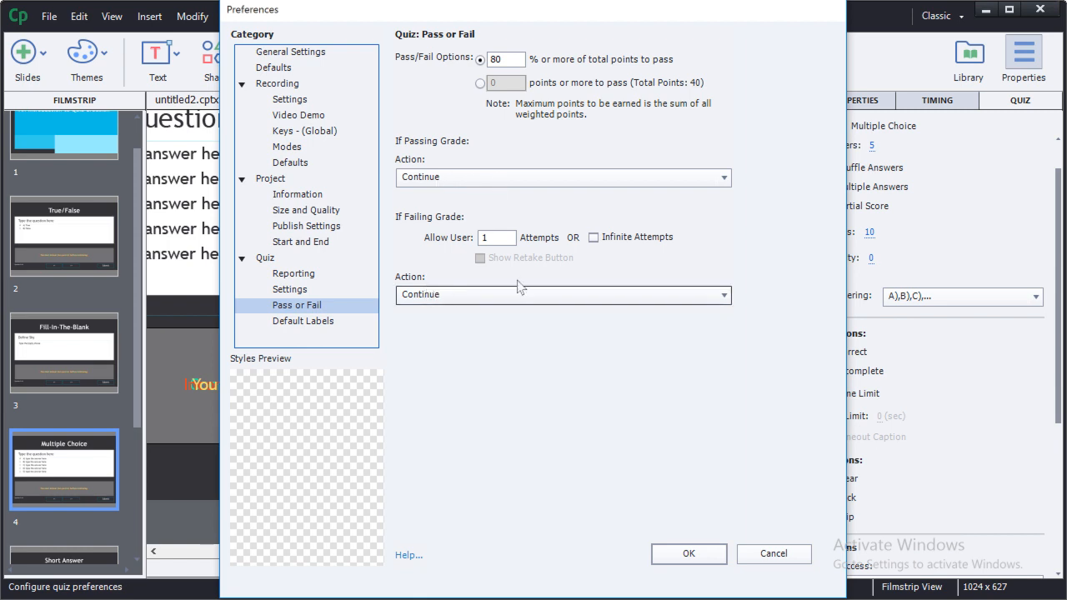
pyautogui.moveTo(525, 297)
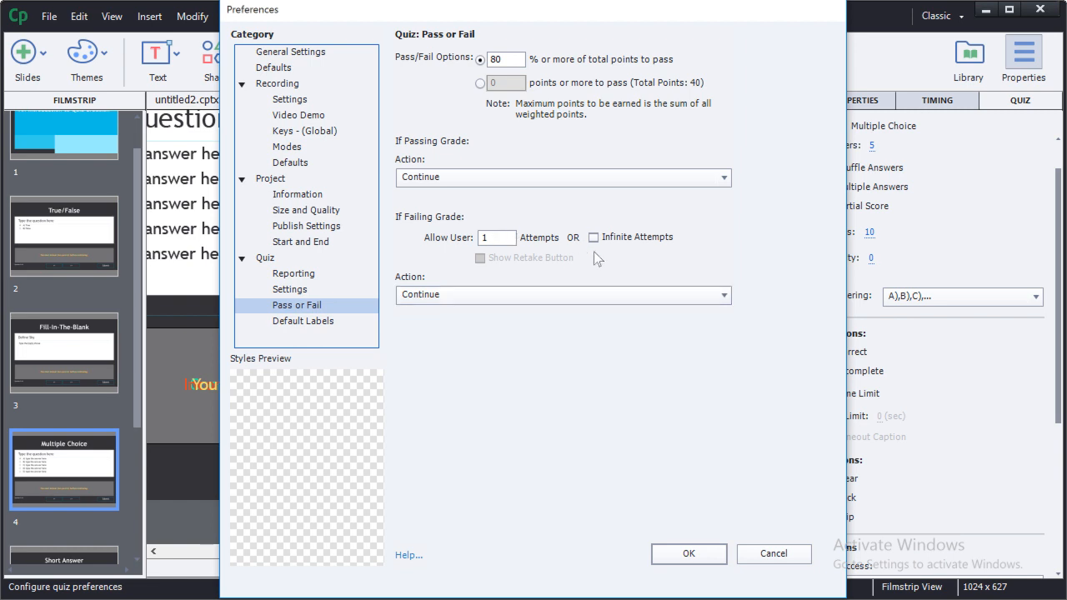
pyautogui.click(688, 554)
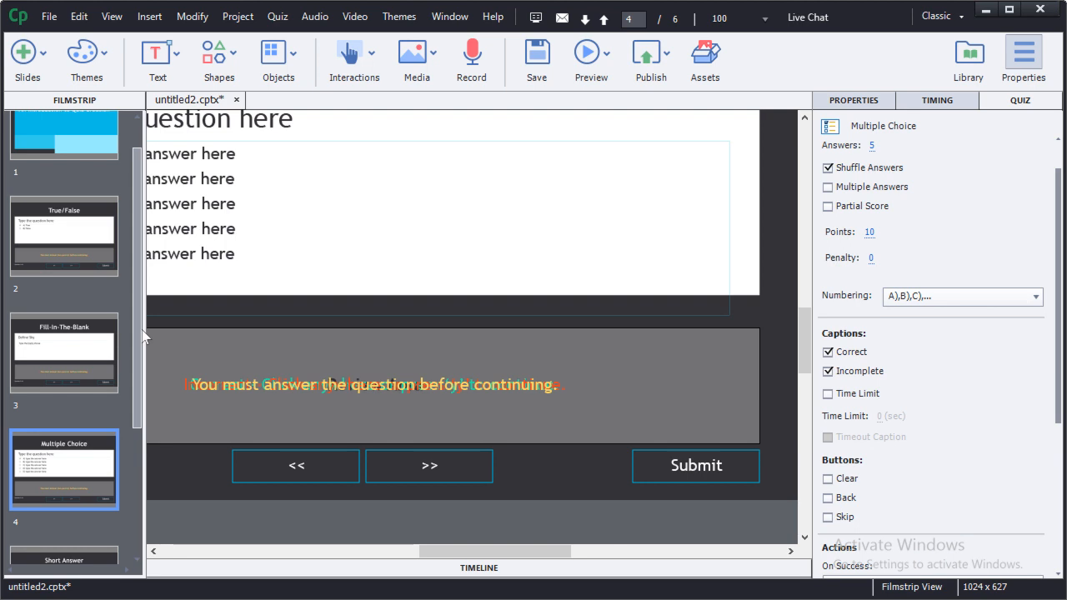
# Select the Quiz Results slide and keep Accuracy and all other result fields displayed.
pyautogui.scroll(-3)
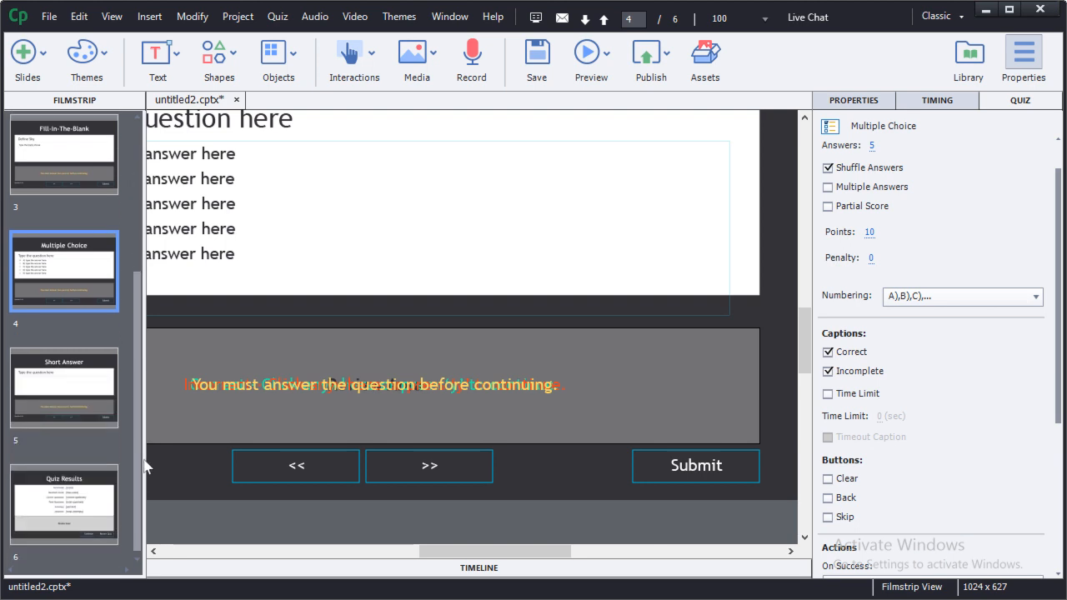
pyautogui.click(64, 512)
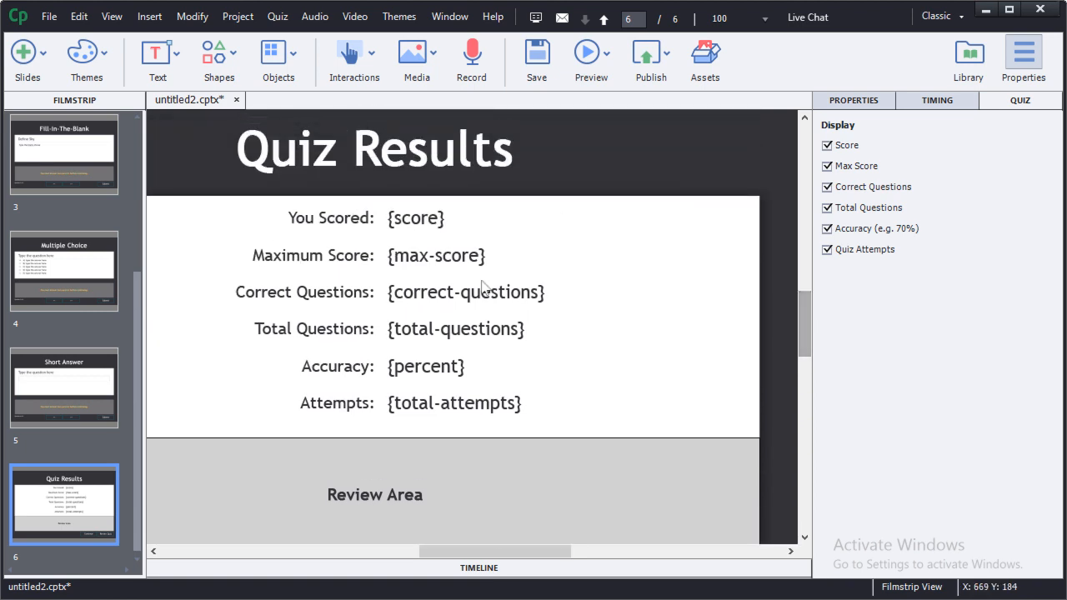
pyautogui.moveTo(637, 290)
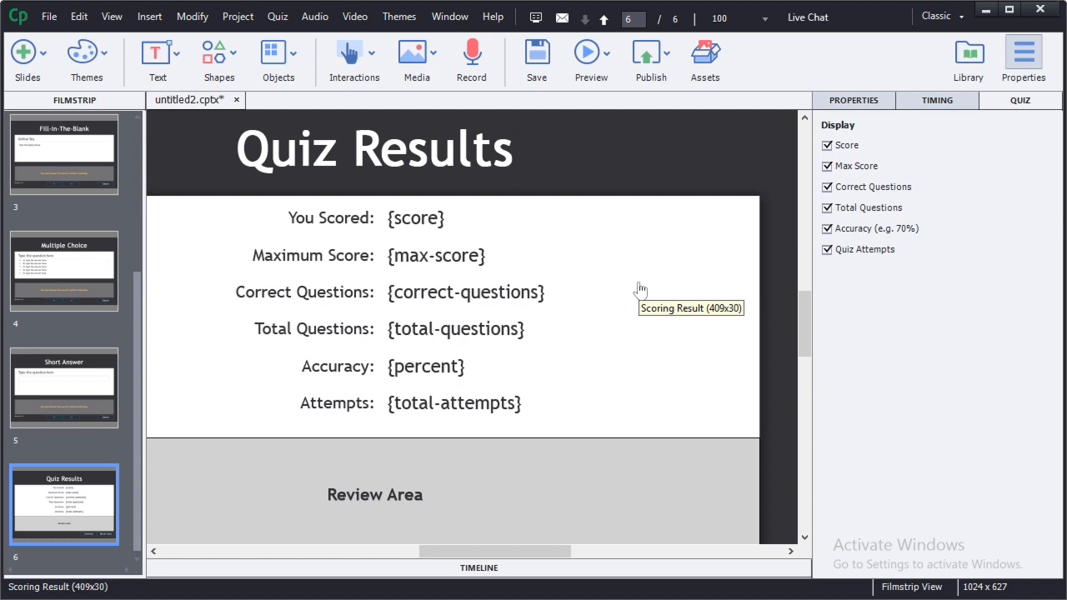
pyautogui.moveTo(900, 155)
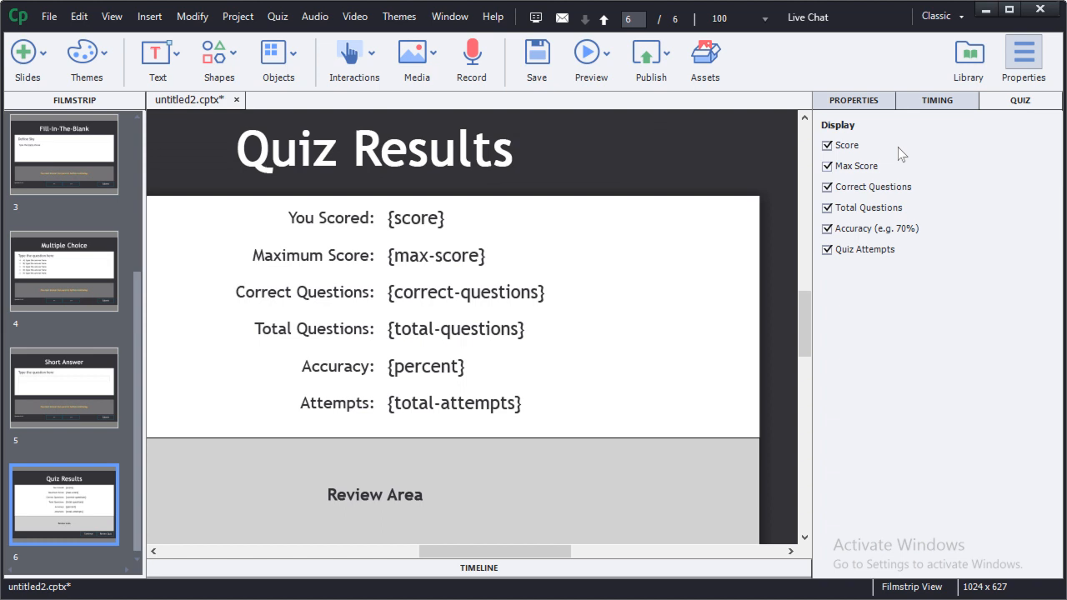
pyautogui.moveTo(846, 167)
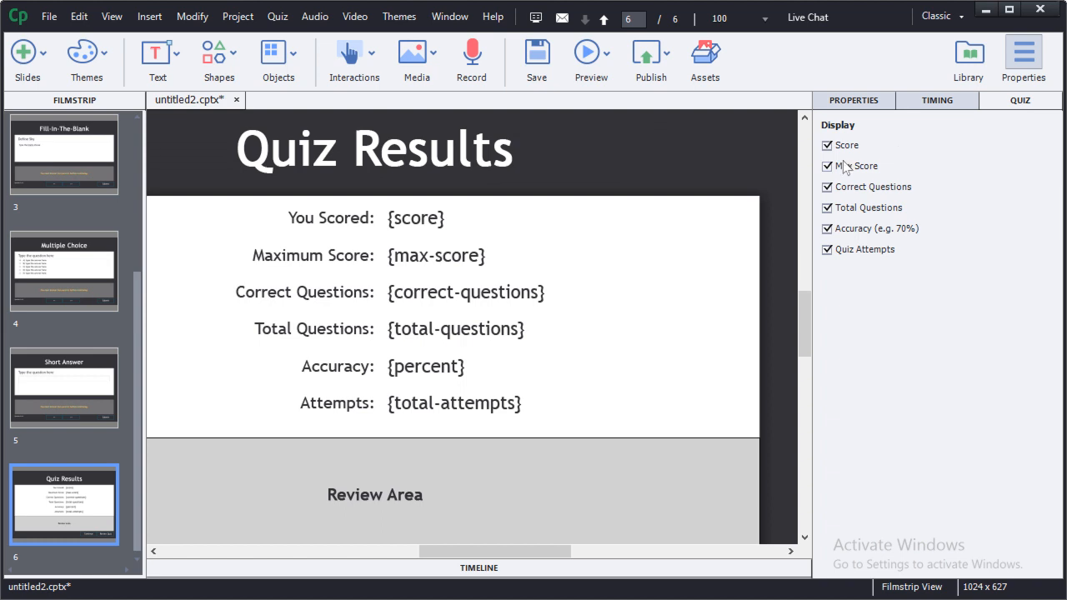
pyautogui.click(827, 166)
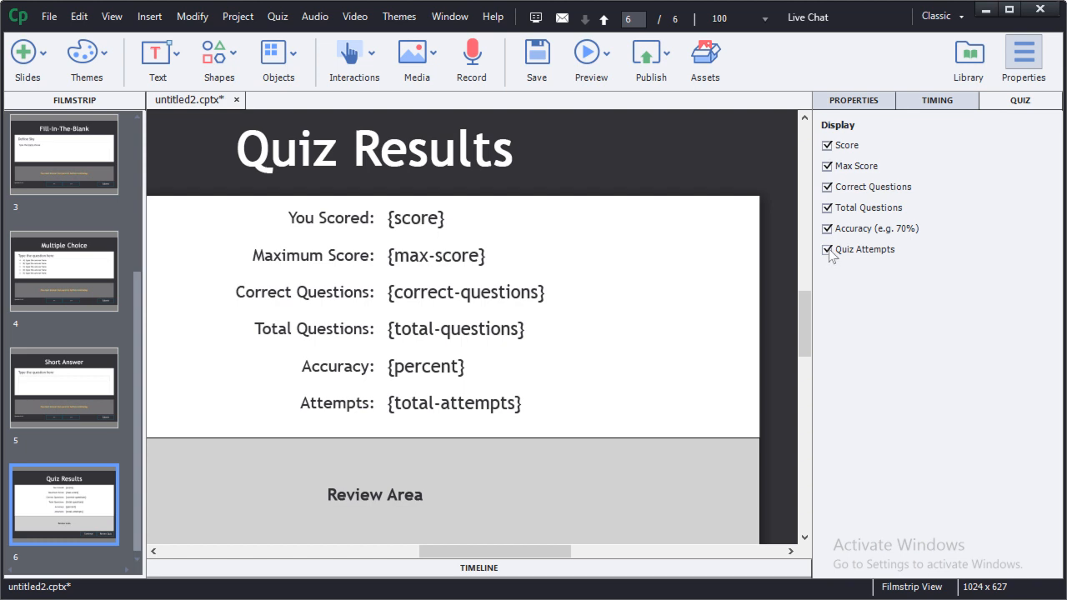
pyautogui.click(828, 228)
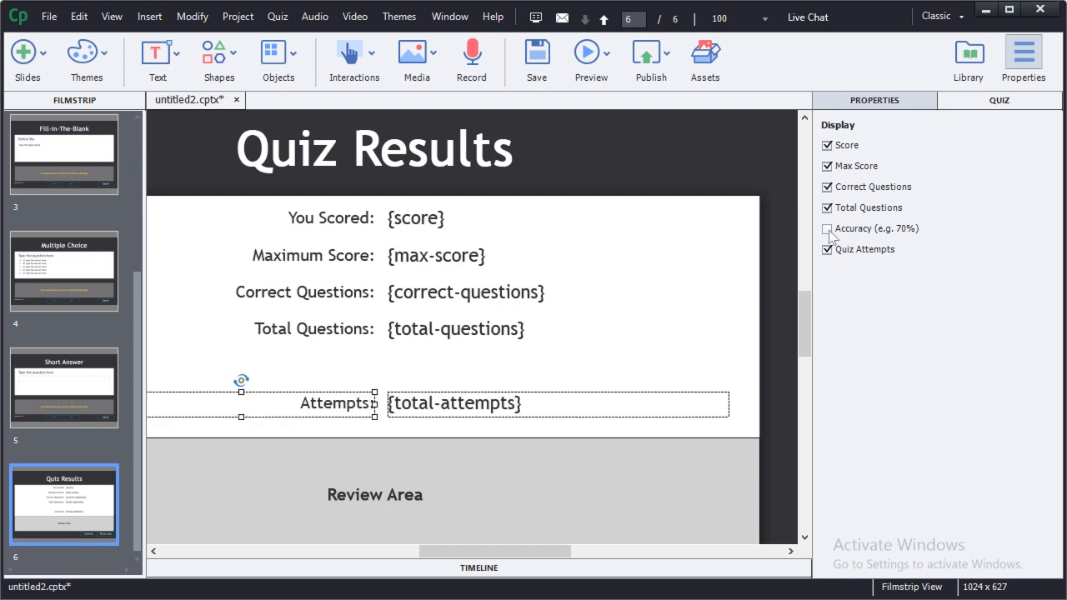
pyautogui.click(827, 228)
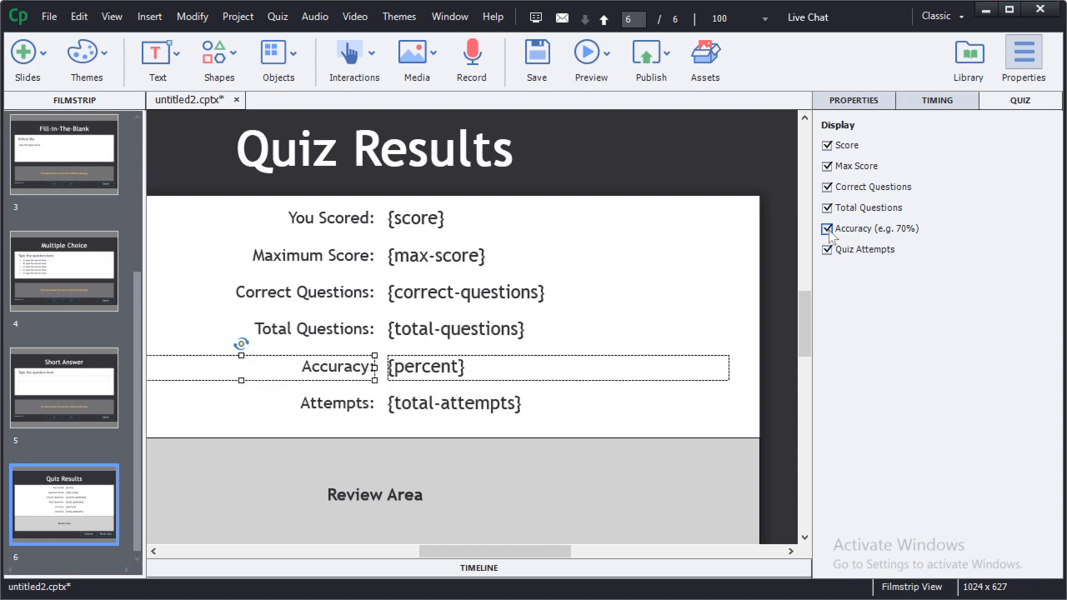